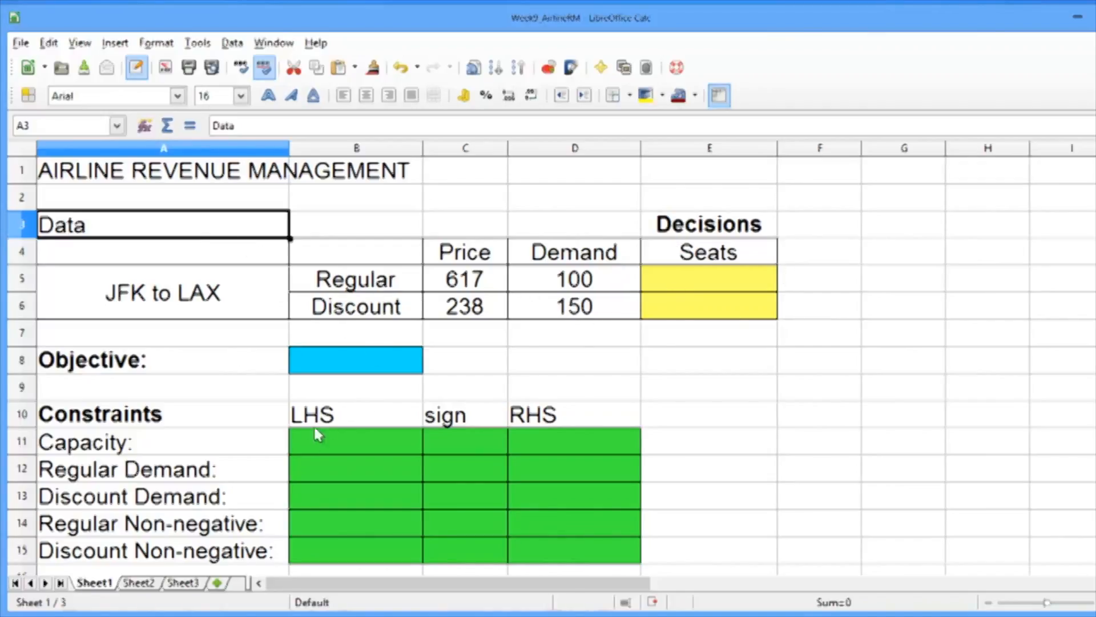
mouse_move(629, 496)
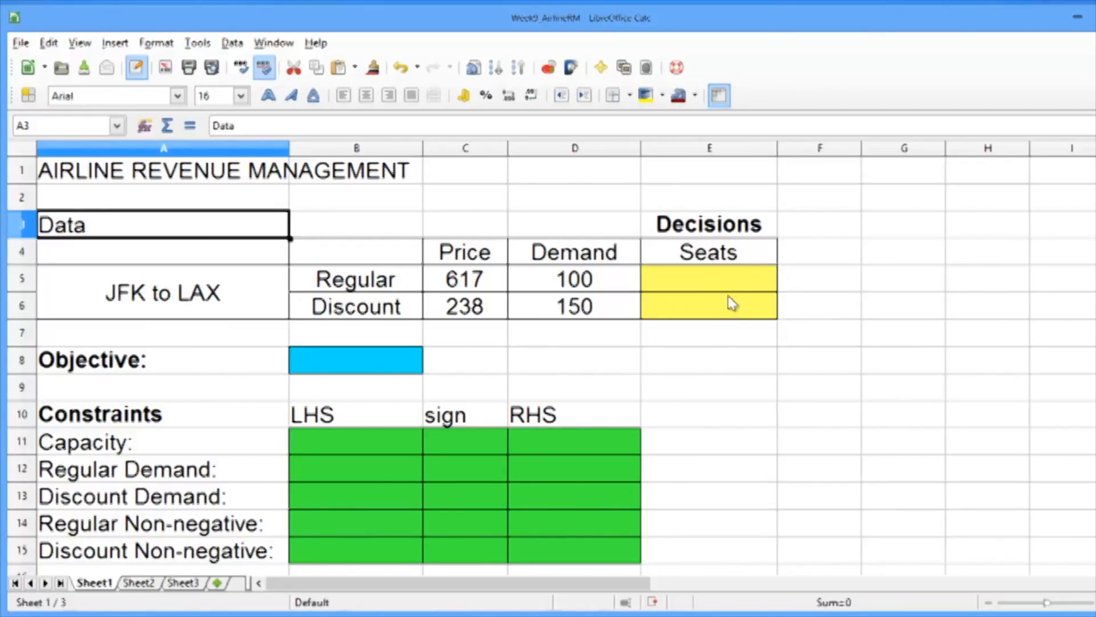
Step: Enter =C5*E5+C6*E6 as the Objective formula in B8, which shows 0
click(708, 278)
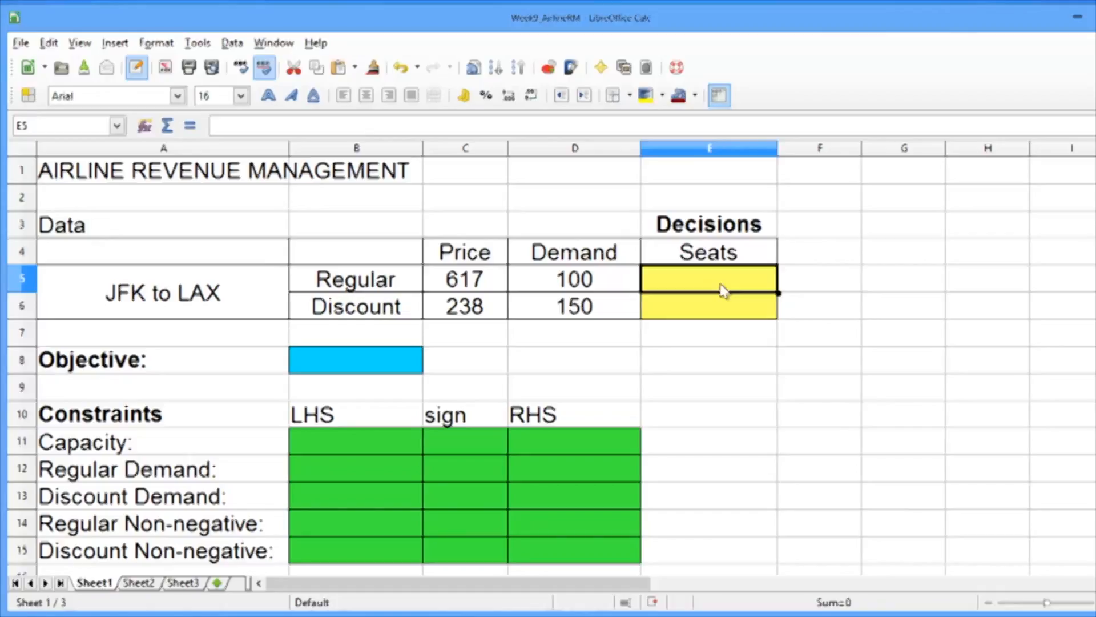
mouse_move(623, 308)
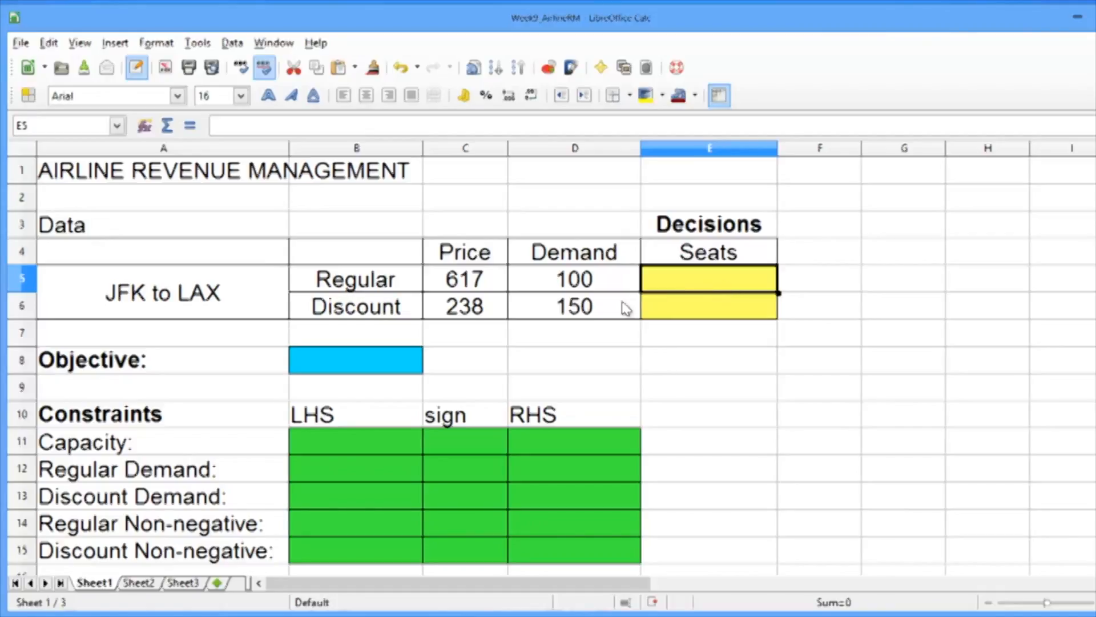
click(355, 360)
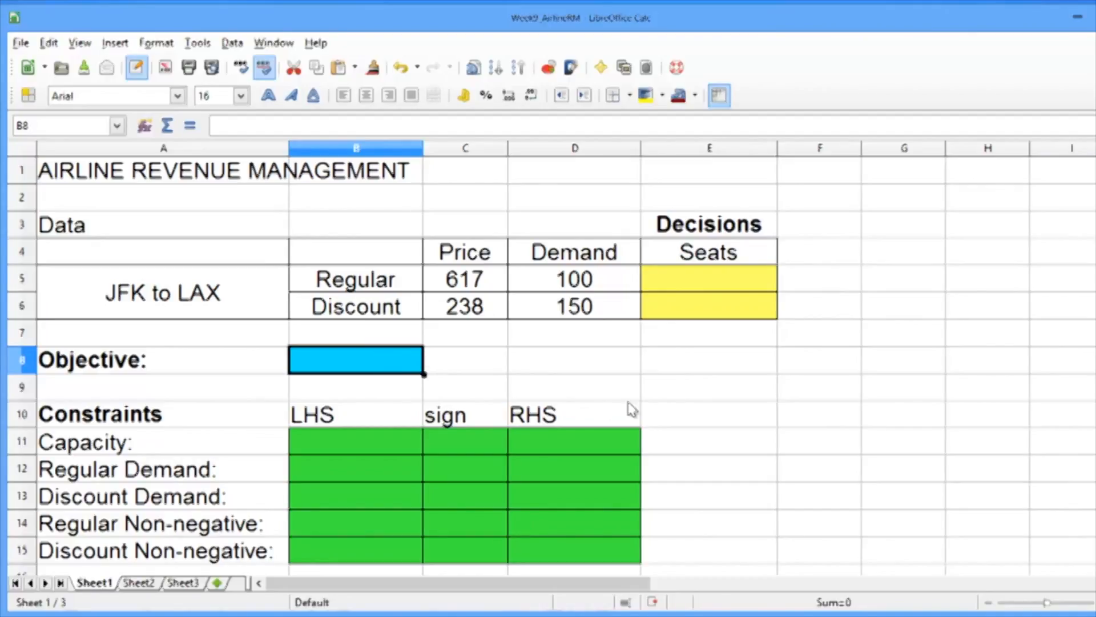
mouse_move(657, 406)
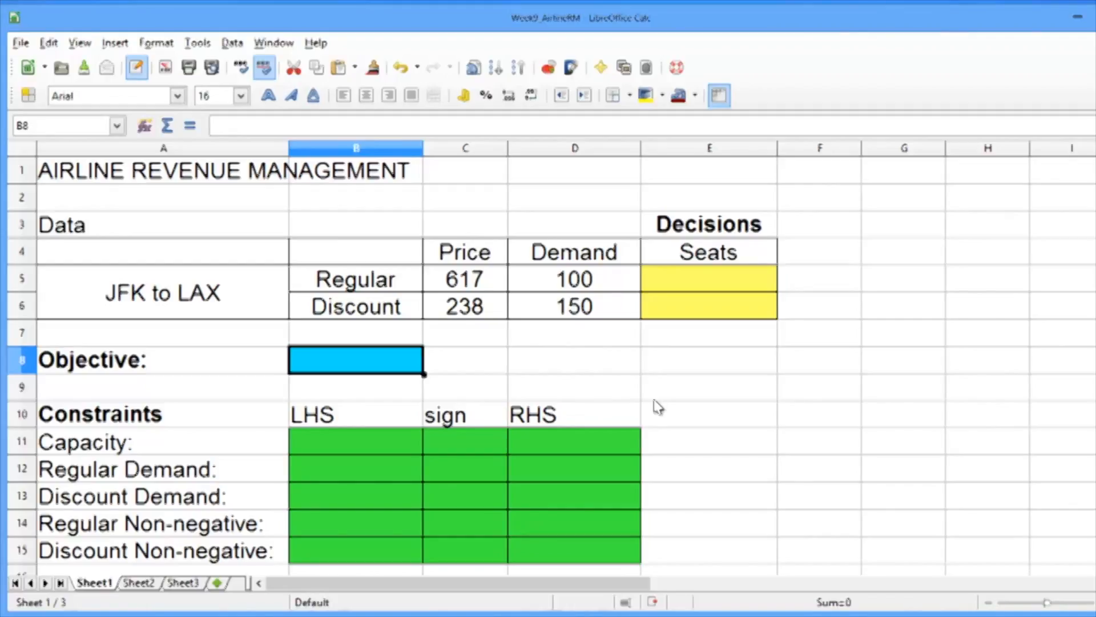
text(=)
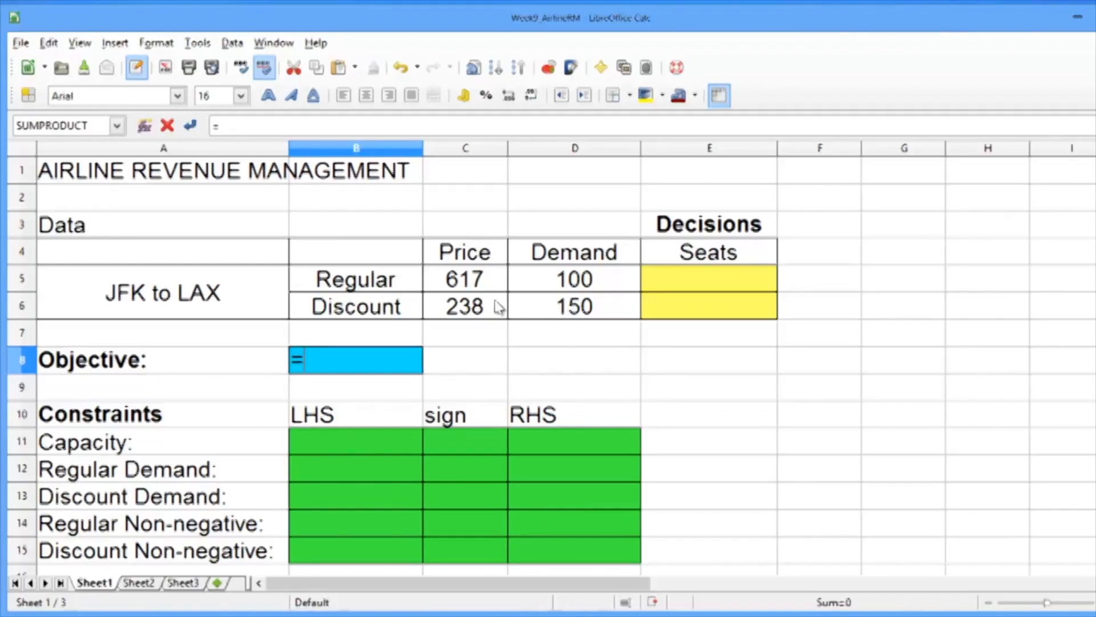
click(464, 278)
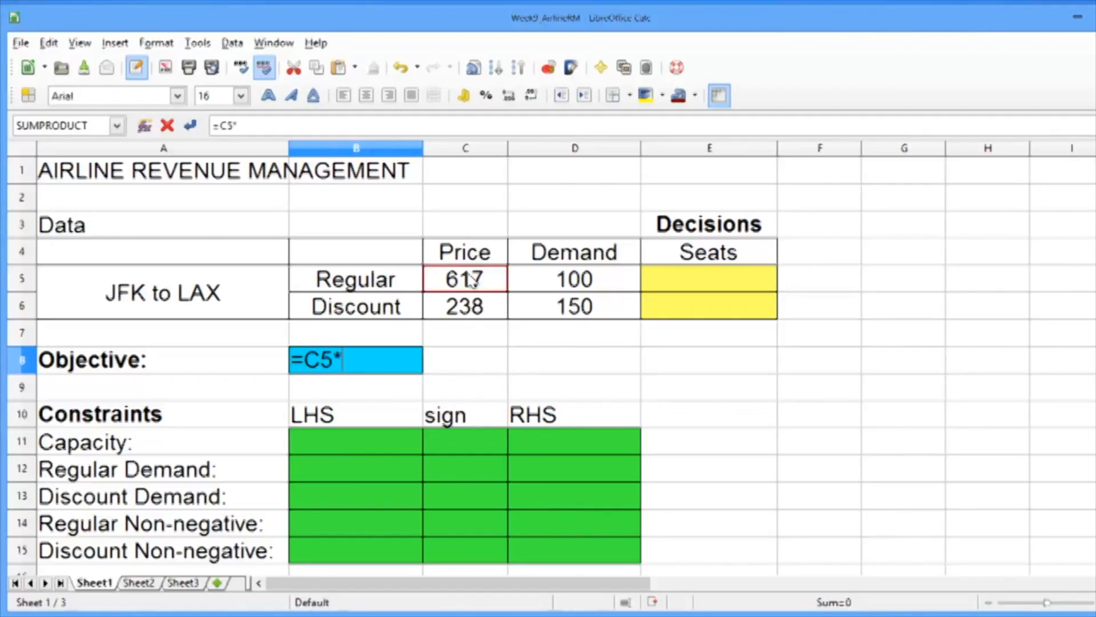
click(707, 279)
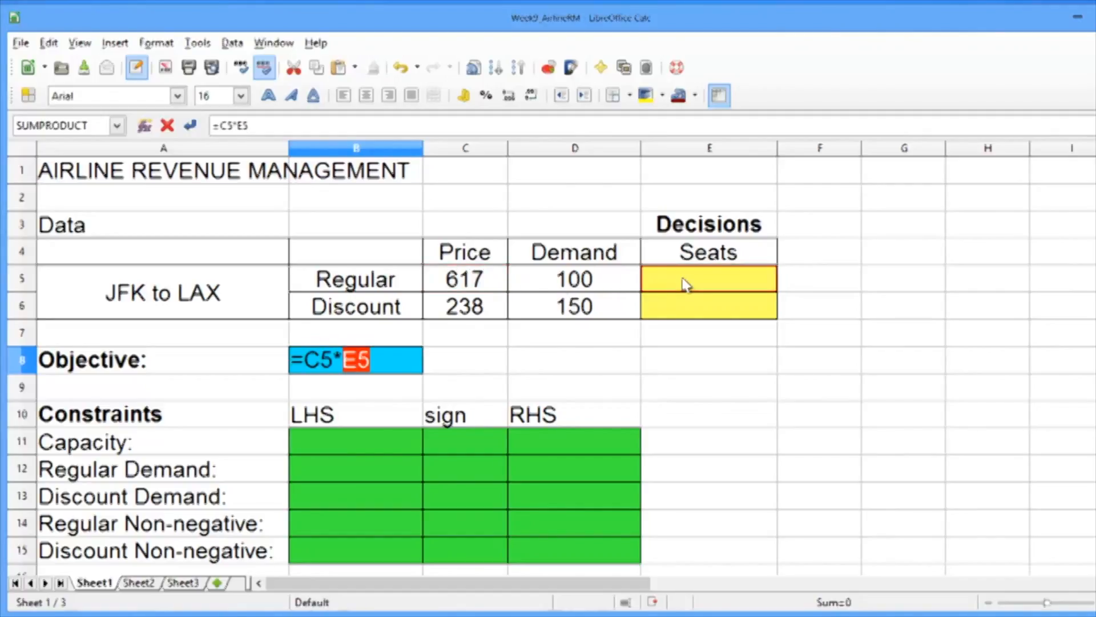
text(+)
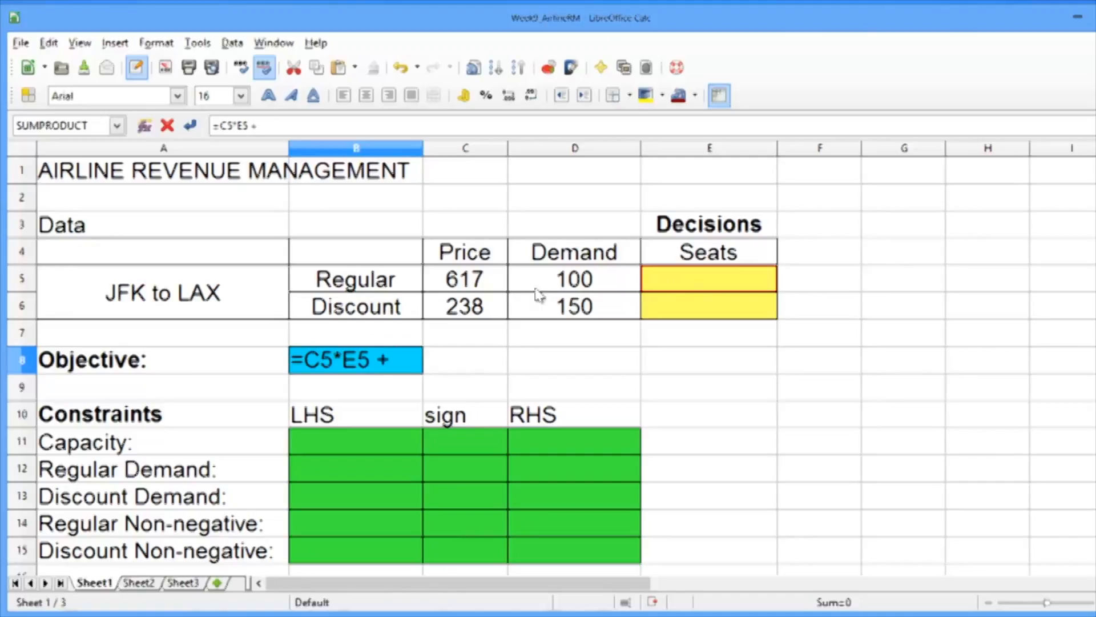
click(464, 305)
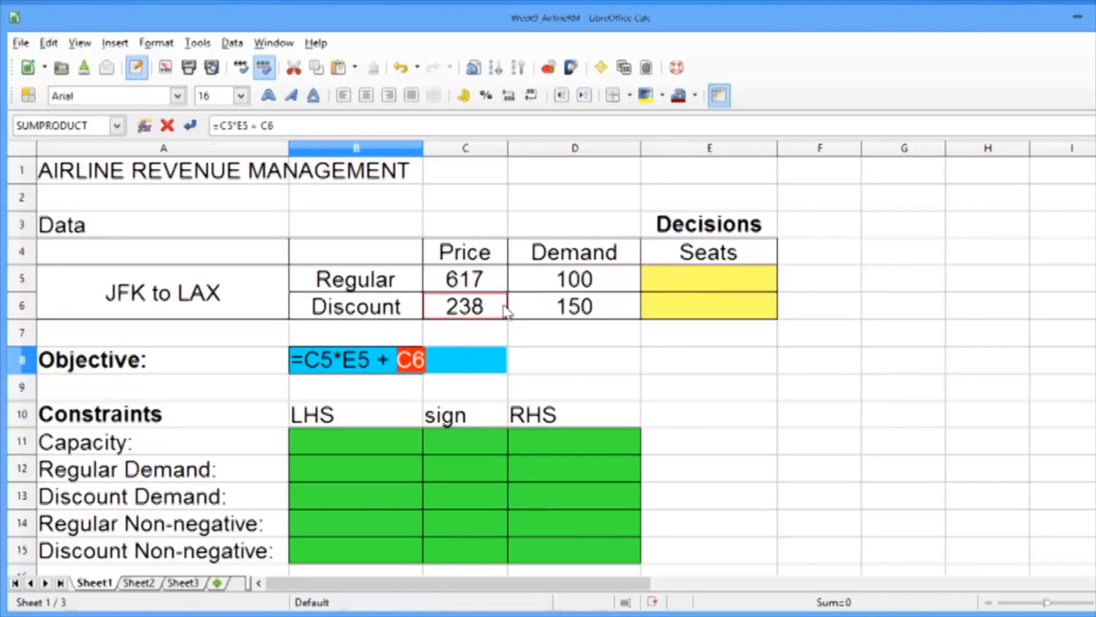
click(708, 305)
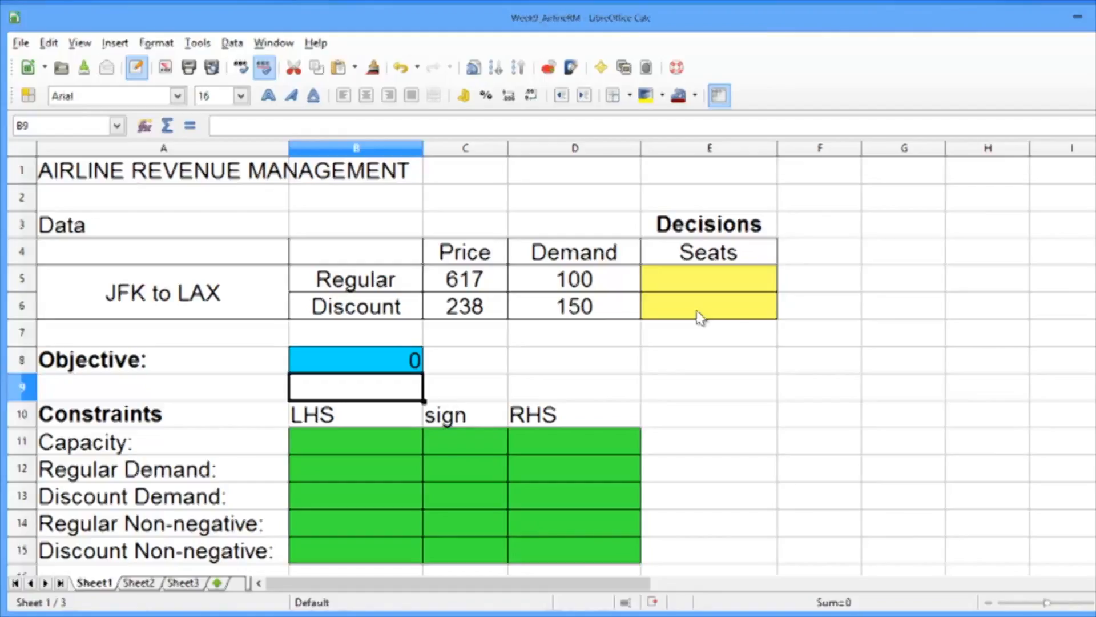
click(355, 360)
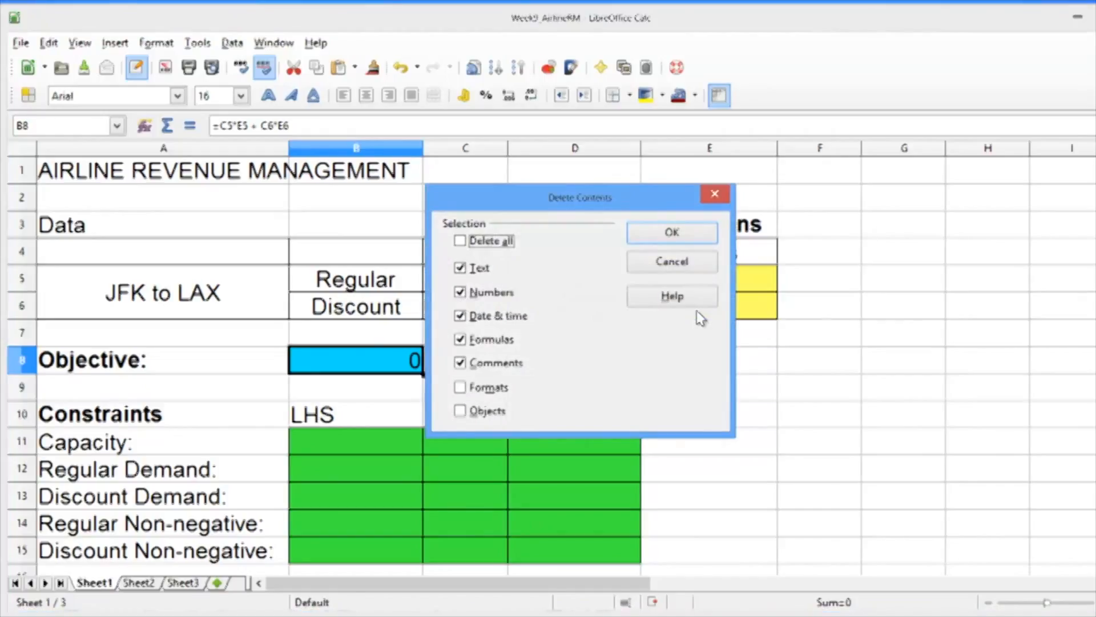
Step: Replace the B8 formula with =SUMPRODUCT(C5:C6,E5:E6), still showing 0
click(669, 232)
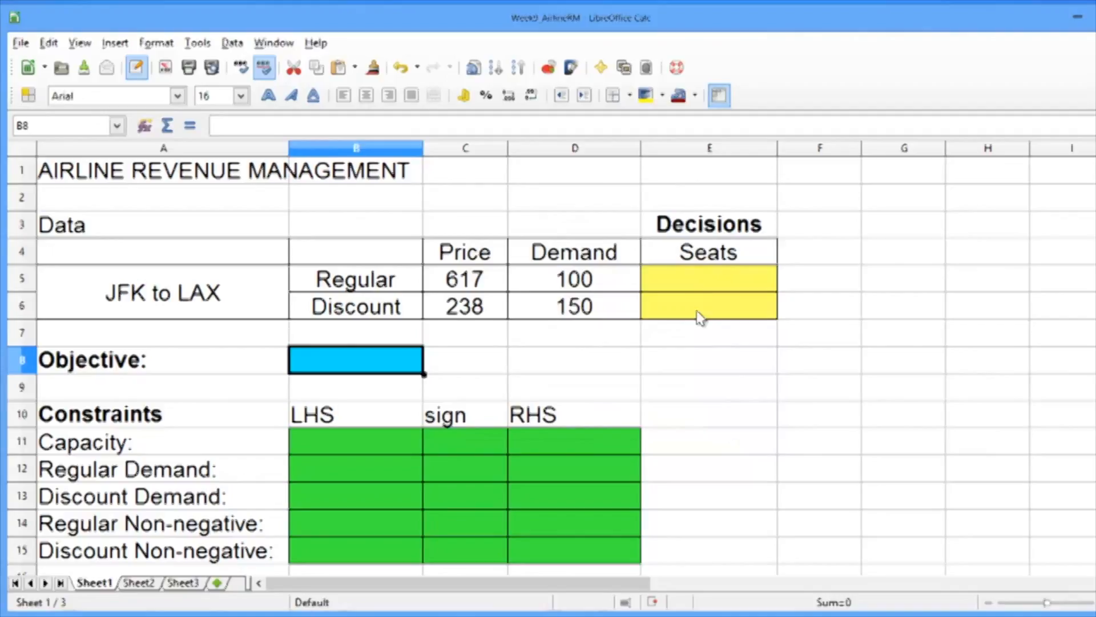
text(=s)
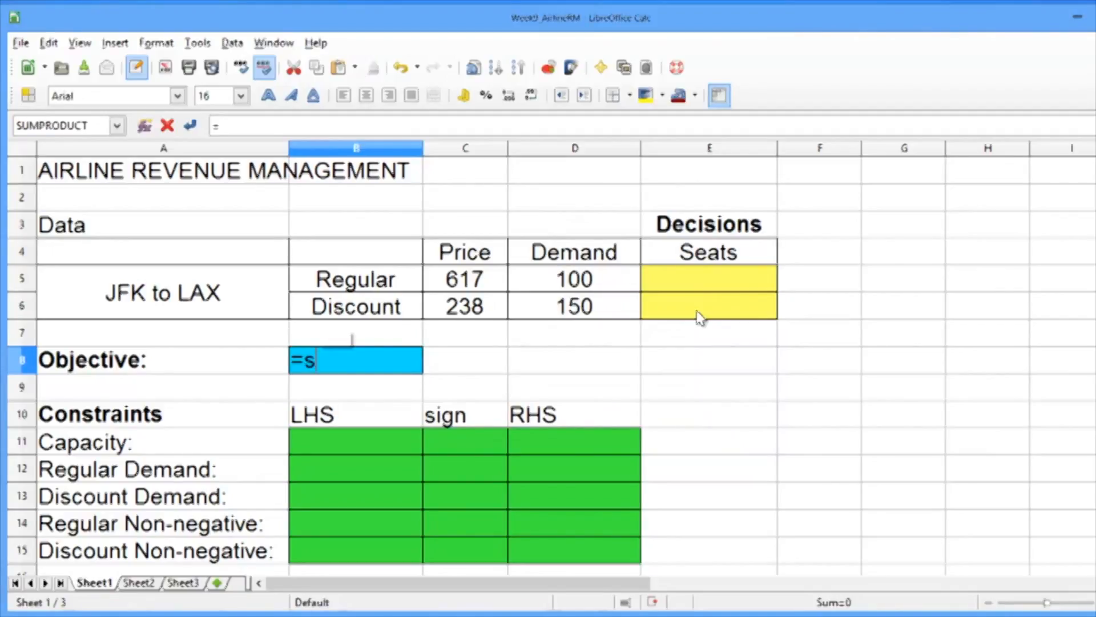
text(umproduct)
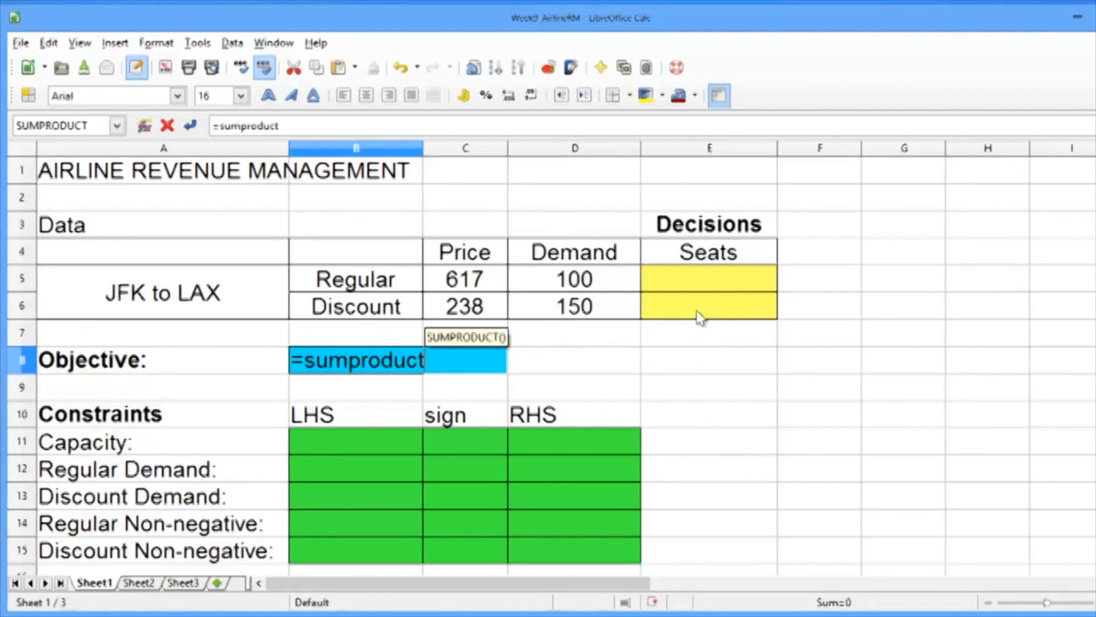
text(()
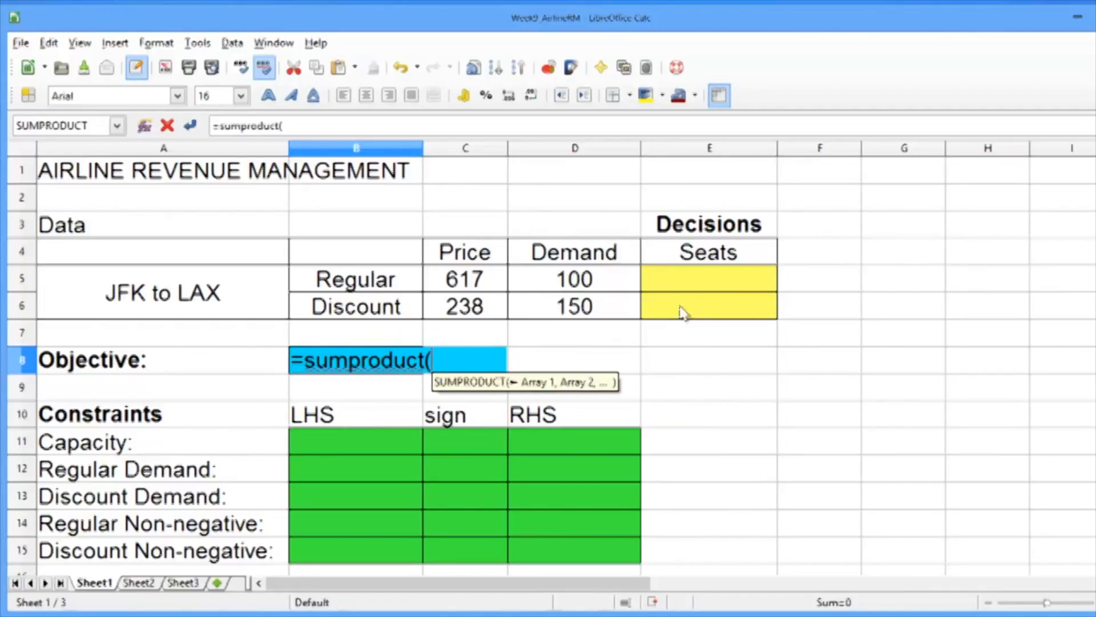
click(465, 278)
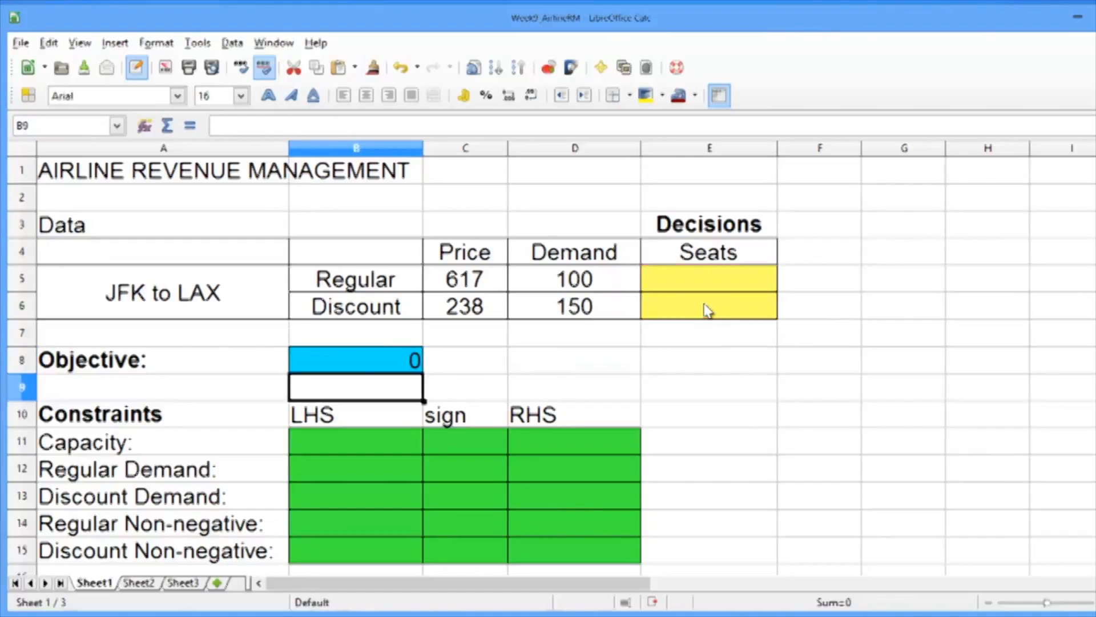
click(355, 359)
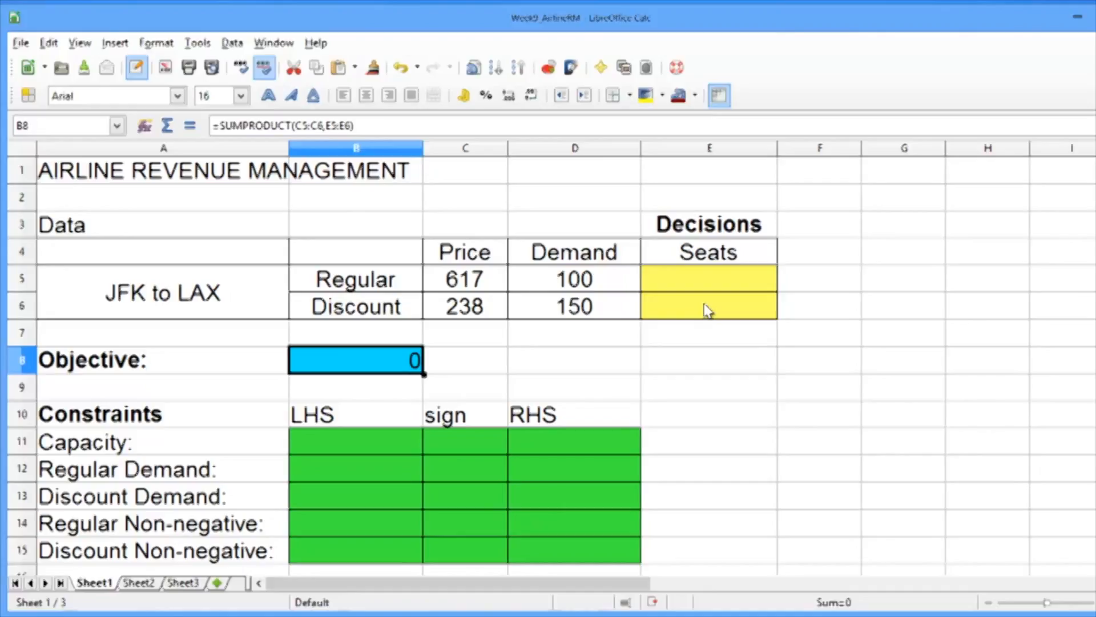
click(355, 413)
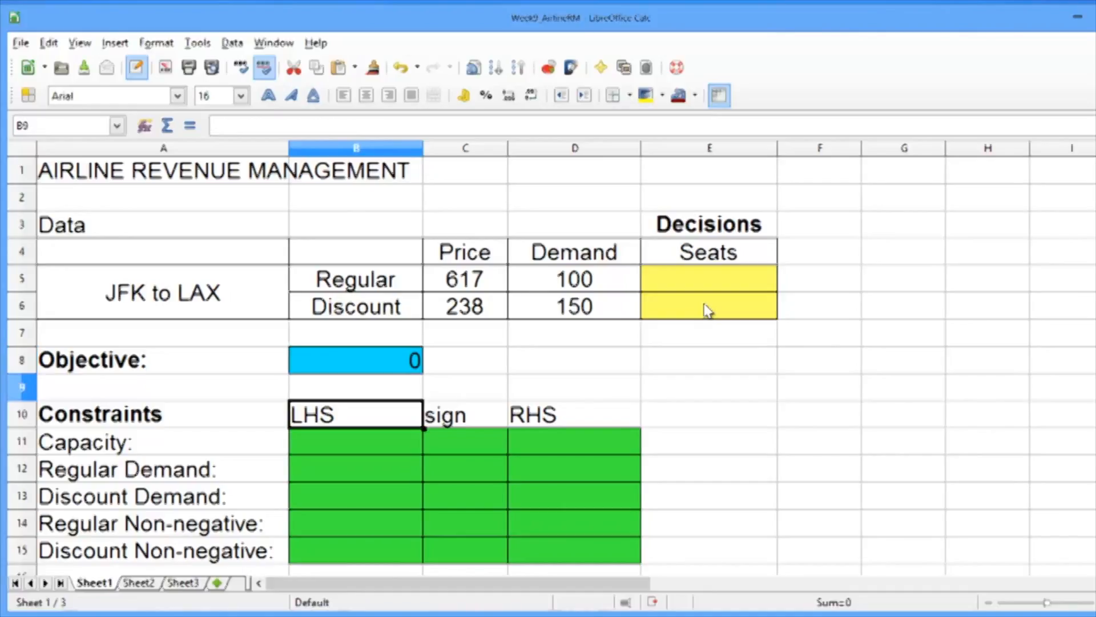
click(355, 441)
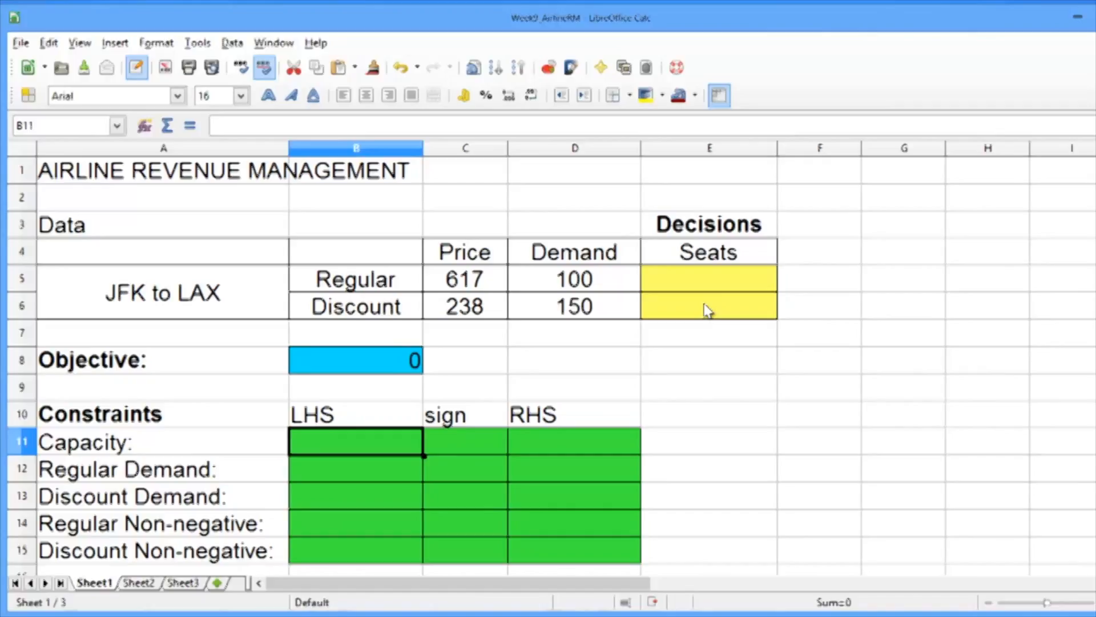
Step: Fill the Capacity row with =E5+E6 on the left, a <= sign, and 166
text(=)
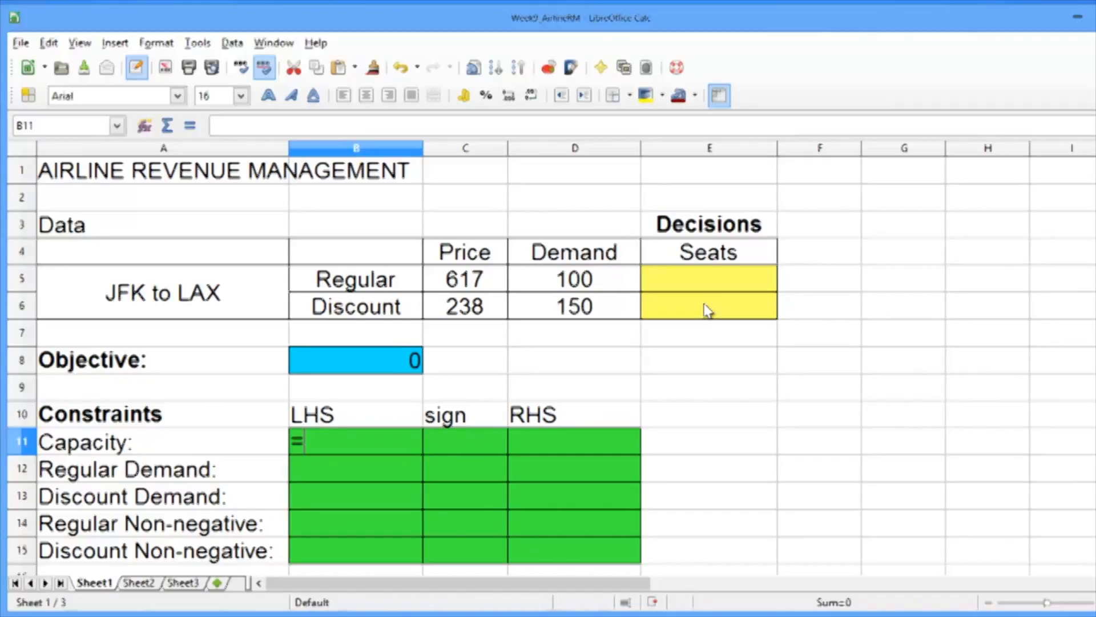
click(707, 279)
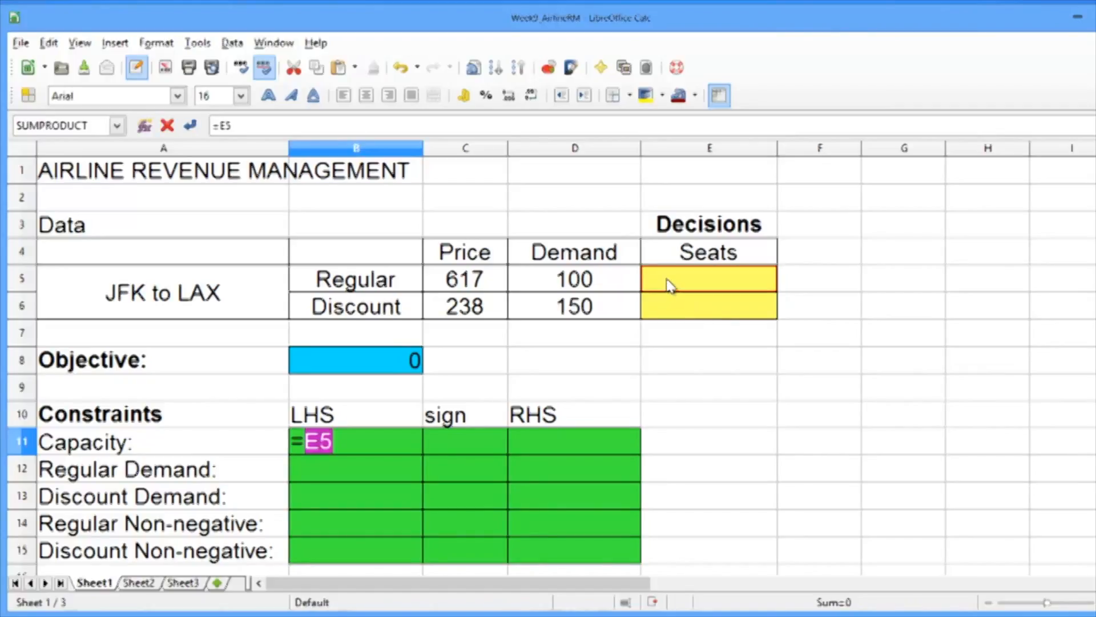
text(+)
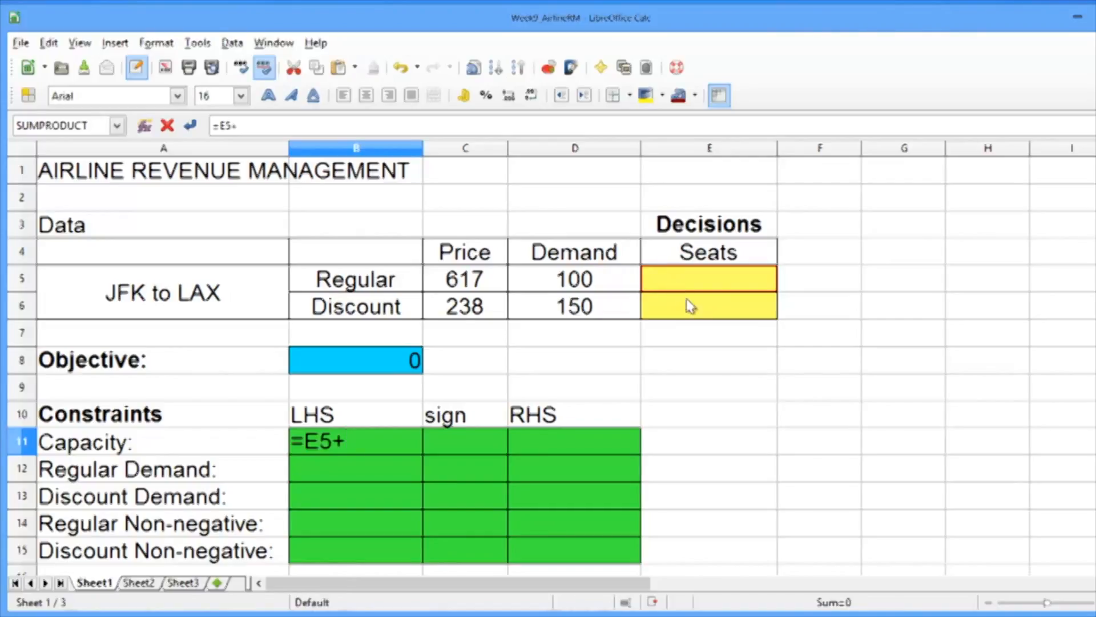
click(708, 305)
text(<=)
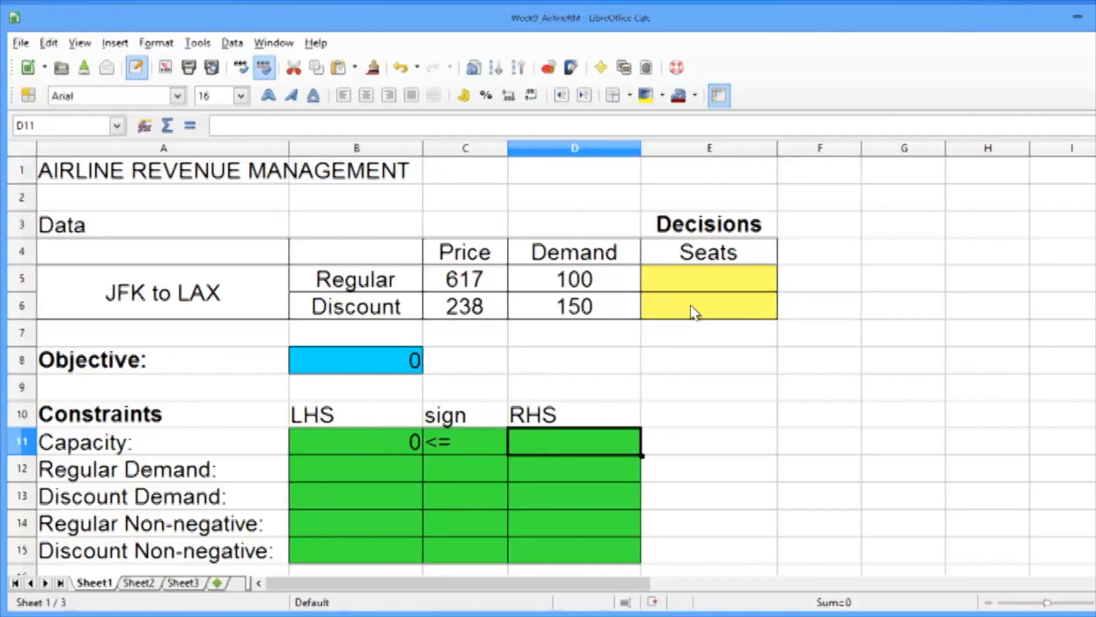
text(166)
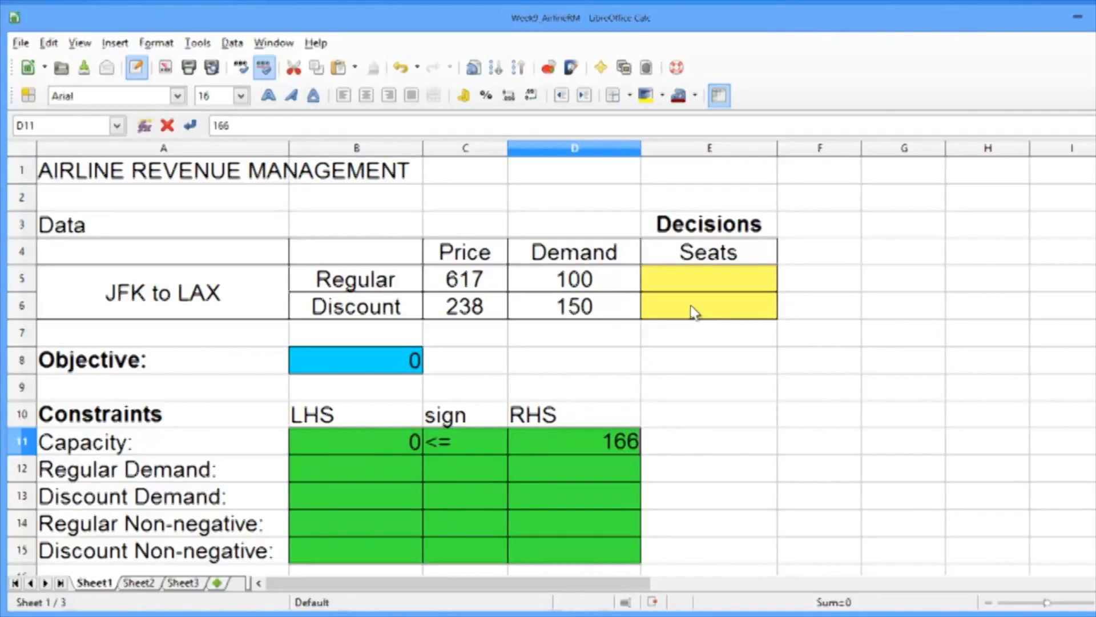
click(356, 468)
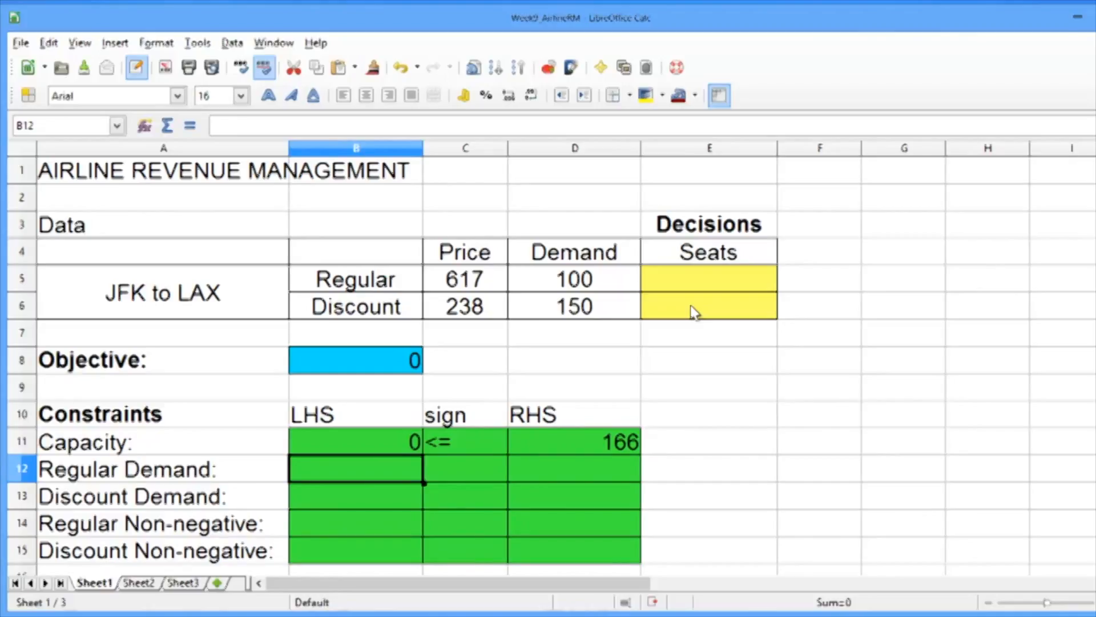
Step: Set Regular Demand's right side to =D5 and Discount Demand to =E6 <= =D6
text(=)
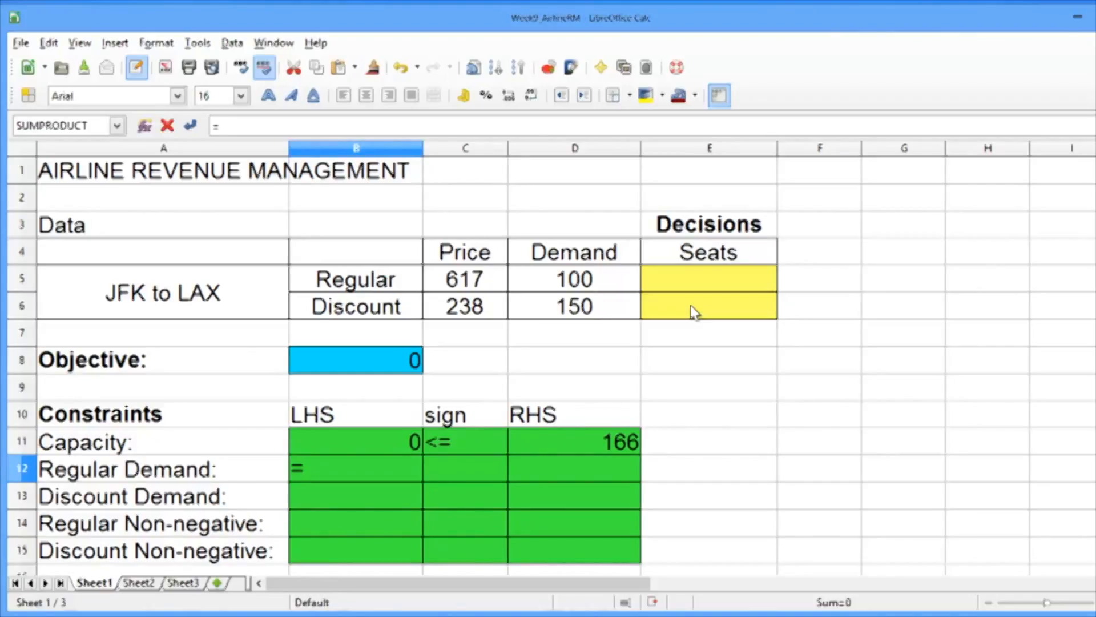
click(707, 279)
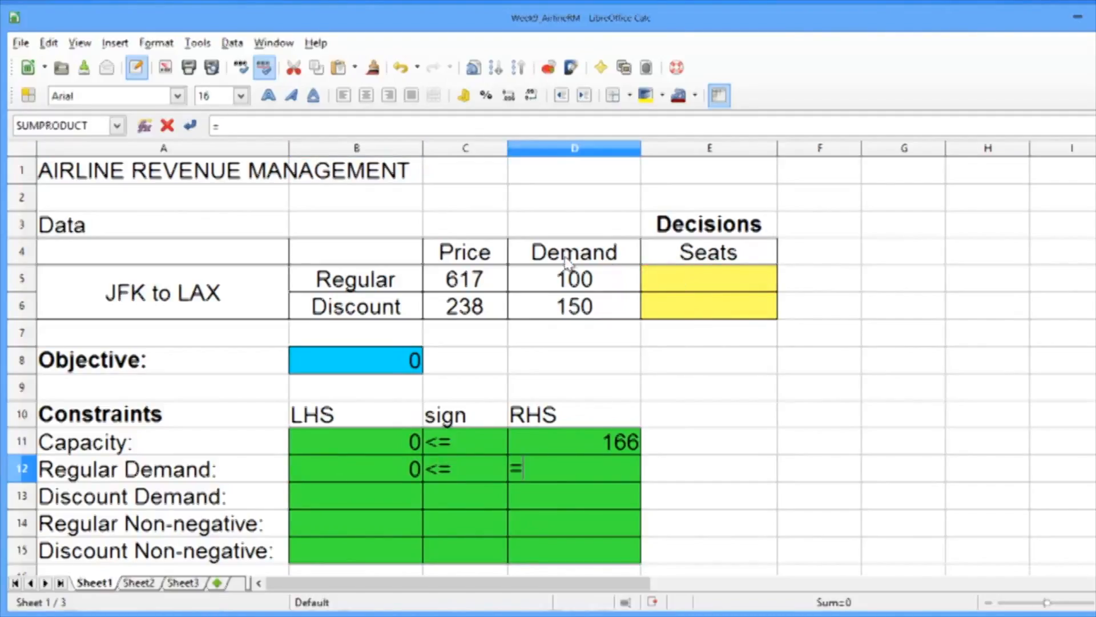
key(Return)
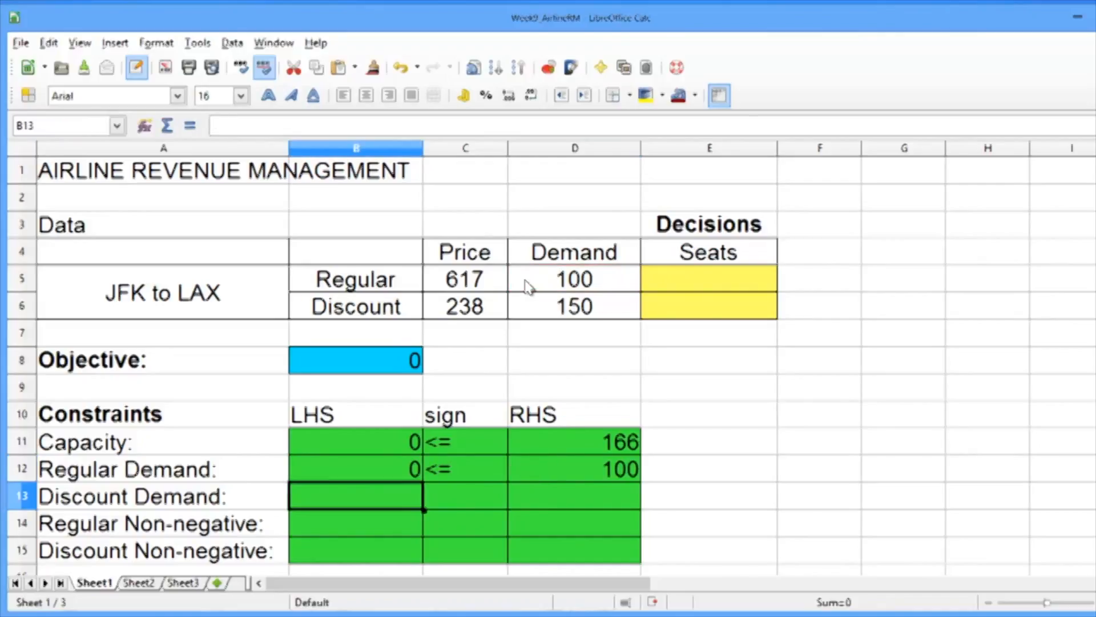
text(=)
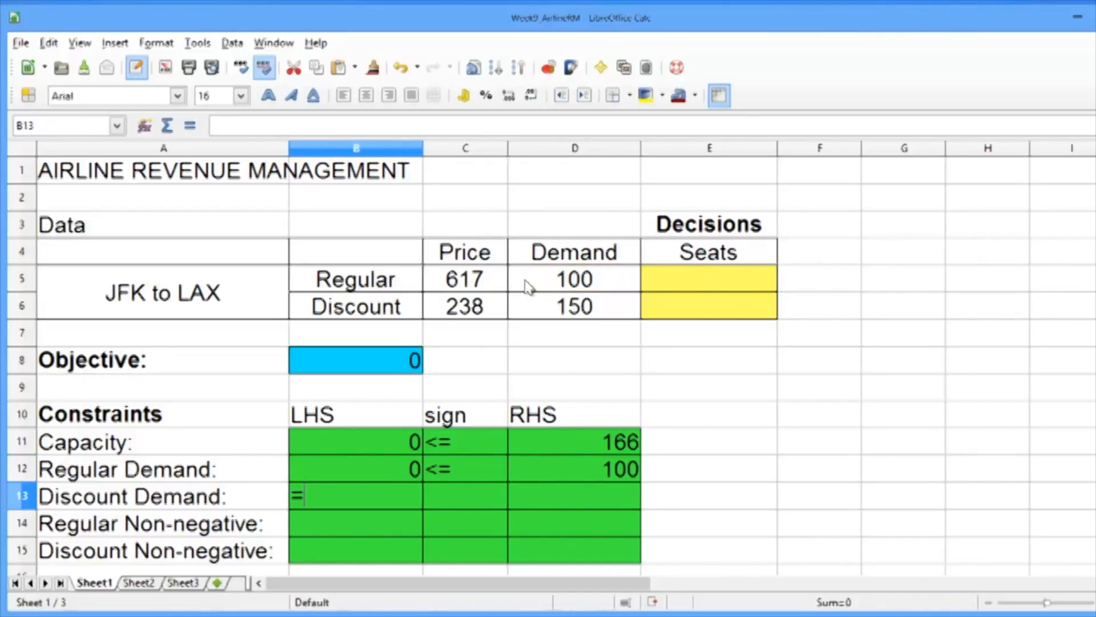
click(707, 306)
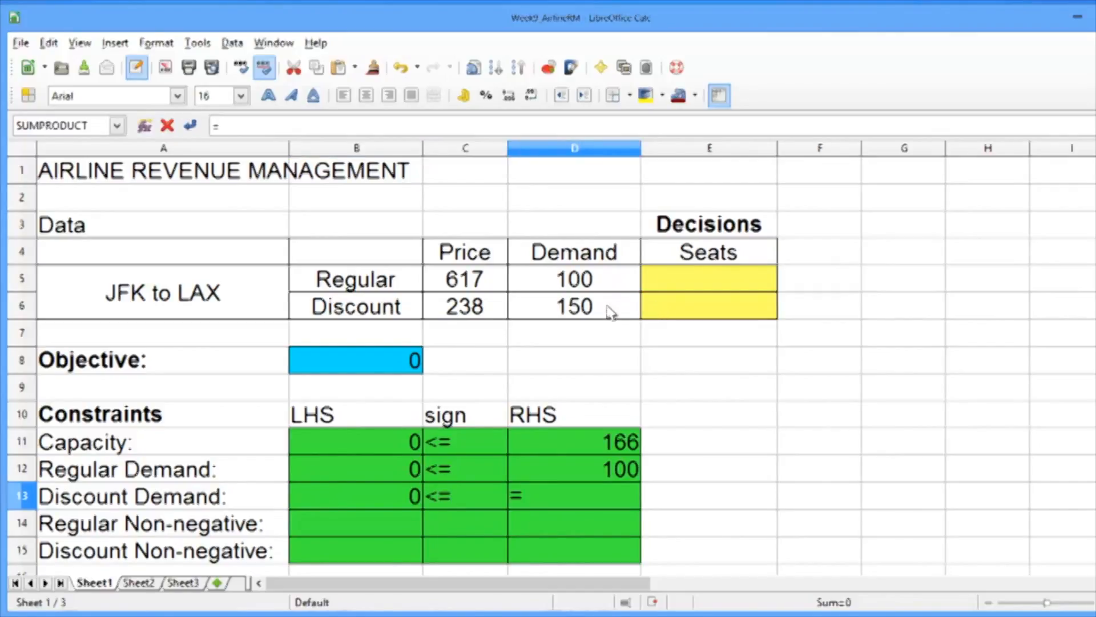
click(573, 306)
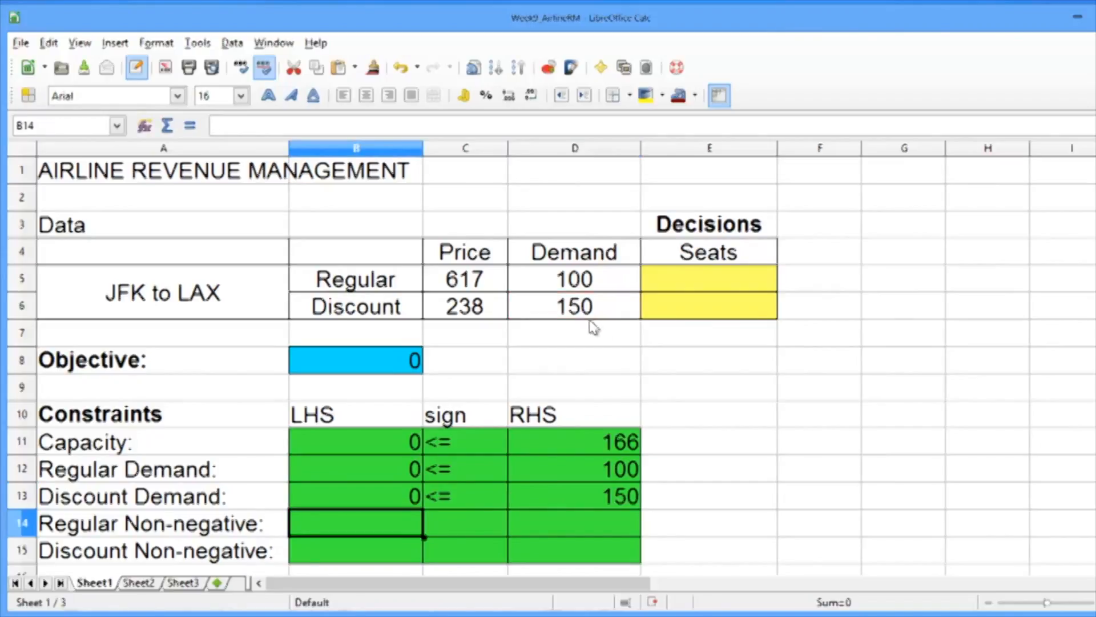
mouse_move(644, 353)
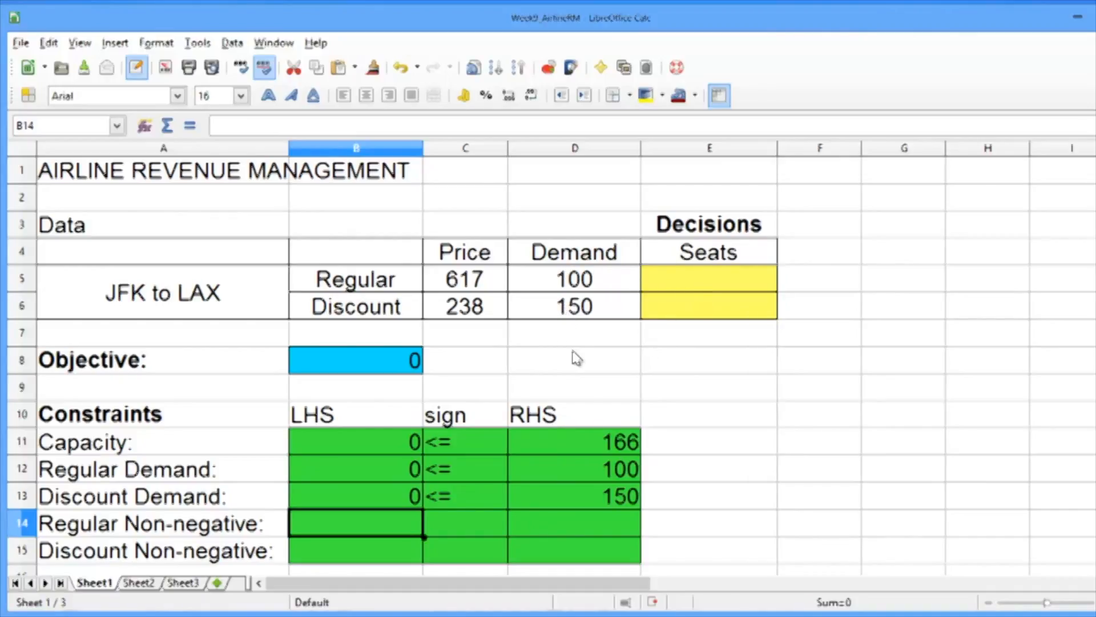
mouse_move(544, 294)
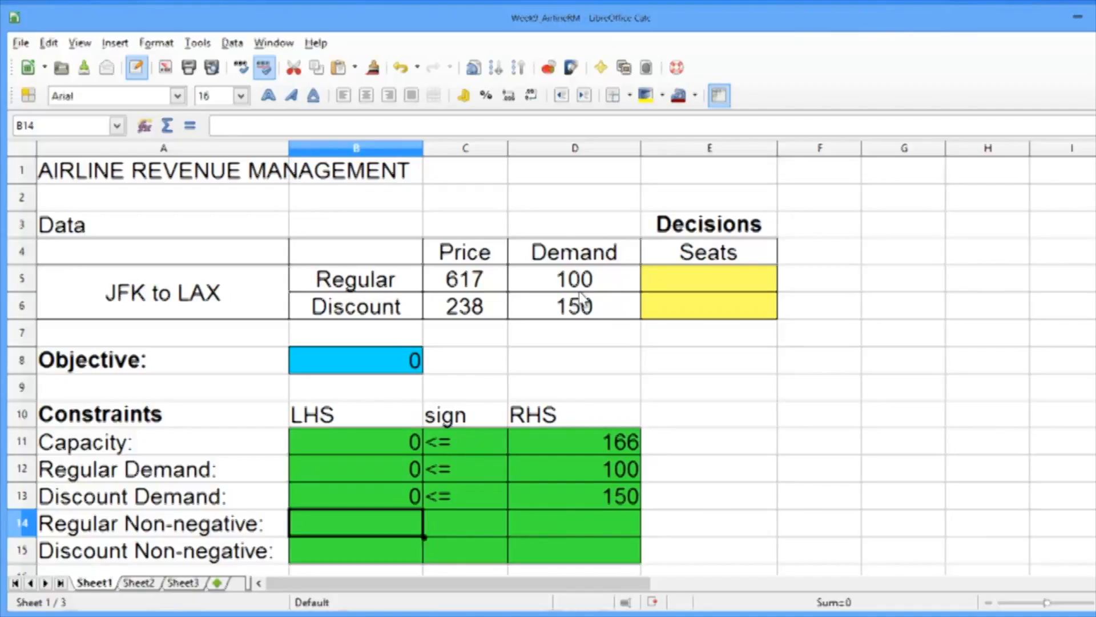
Step: Enter =E5 and =E6 >= 0 in the two non-negative constraint rows
click(708, 279)
text(0)
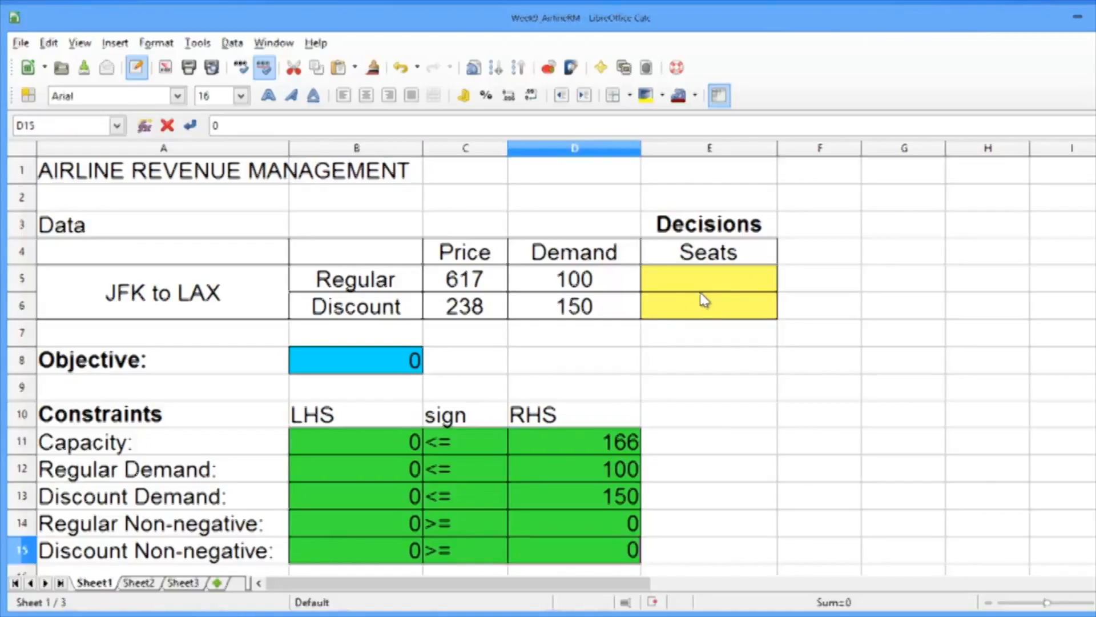
scroll(down, 3)
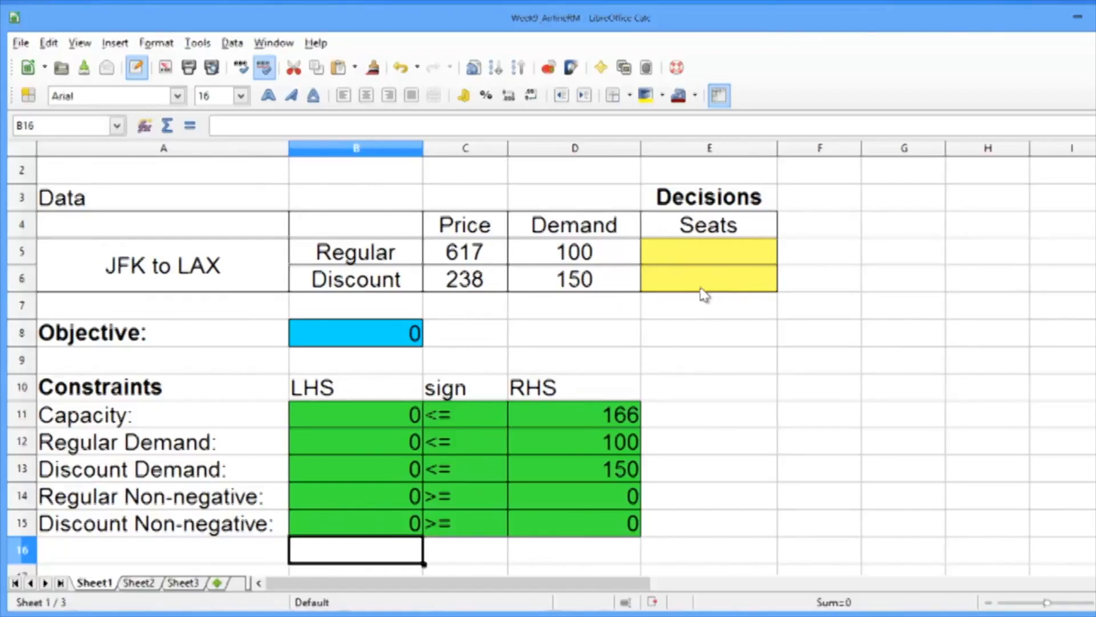
Step: Set Solver to maximize target B8 by changing cells E5:E6
click(197, 43)
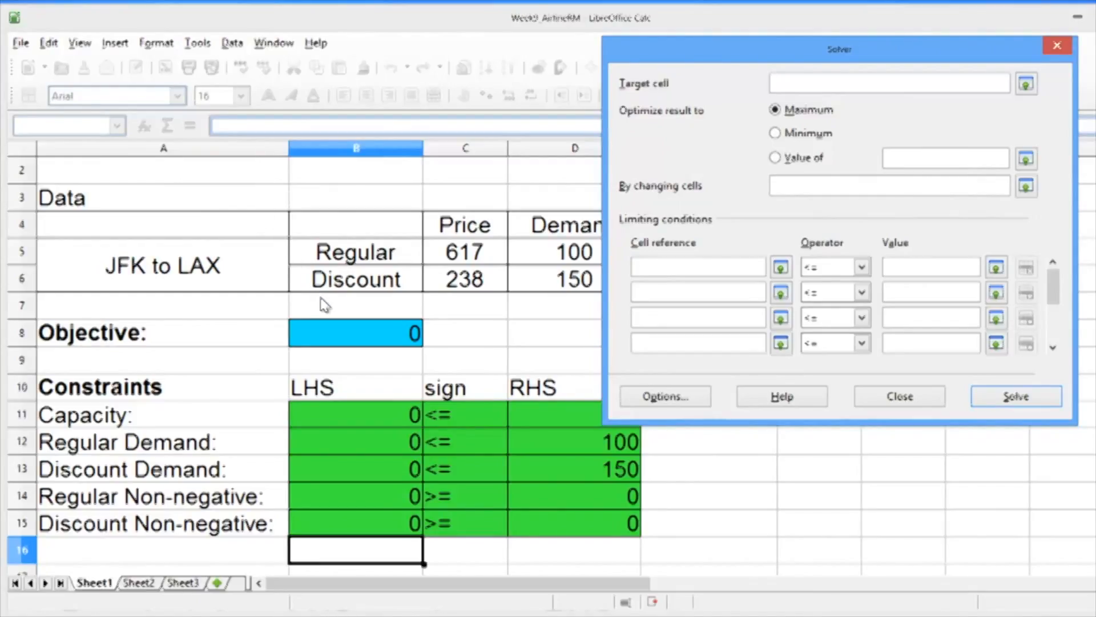
click(887, 82)
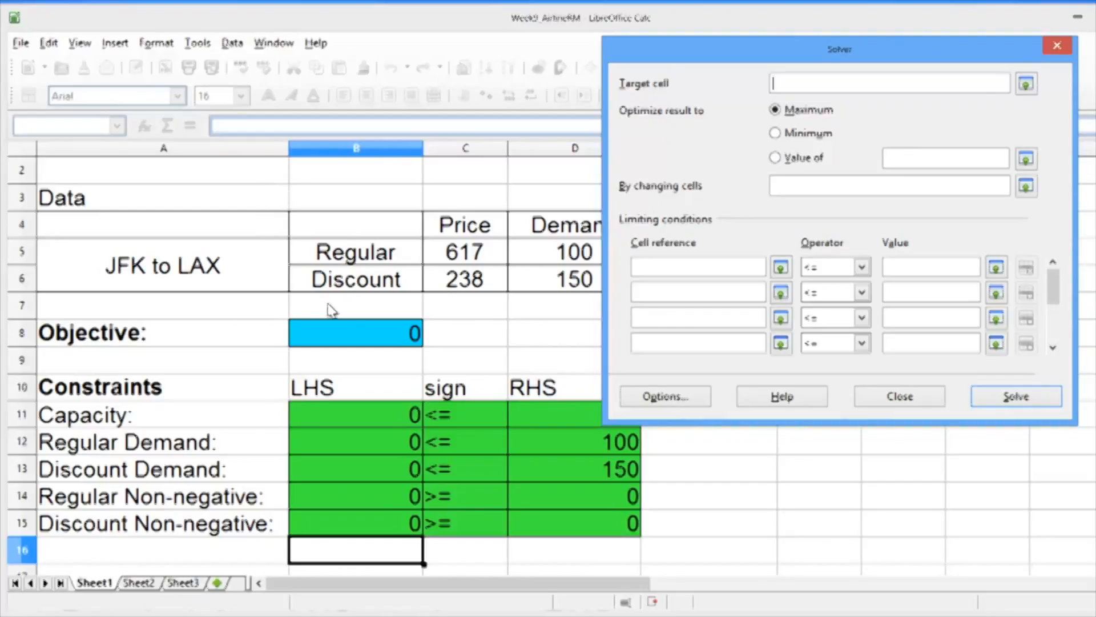
click(355, 333)
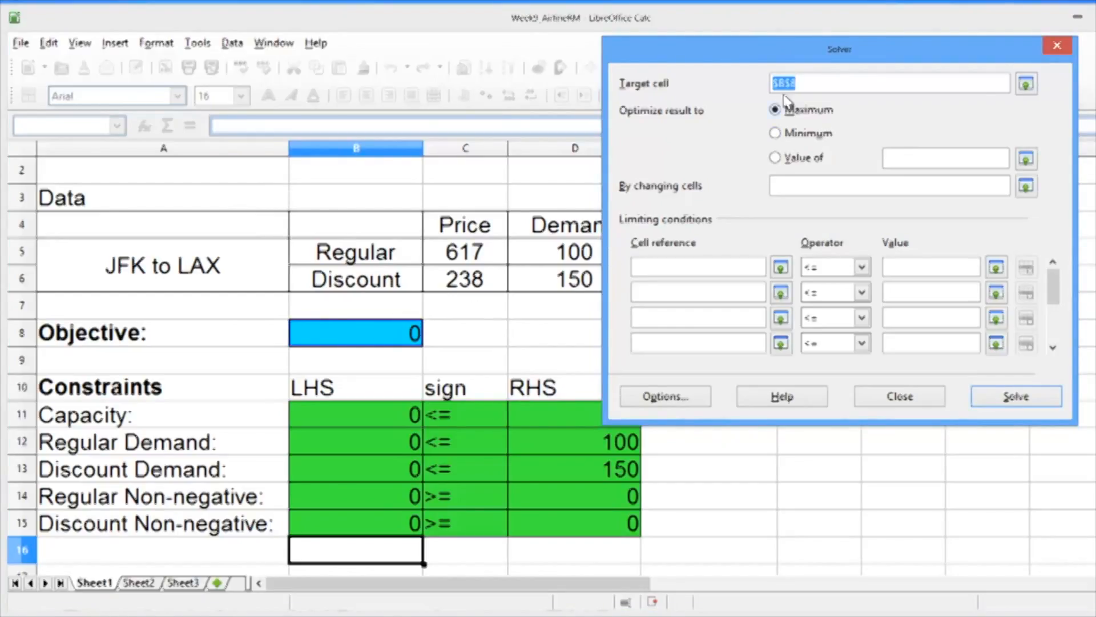
mouse_move(828, 118)
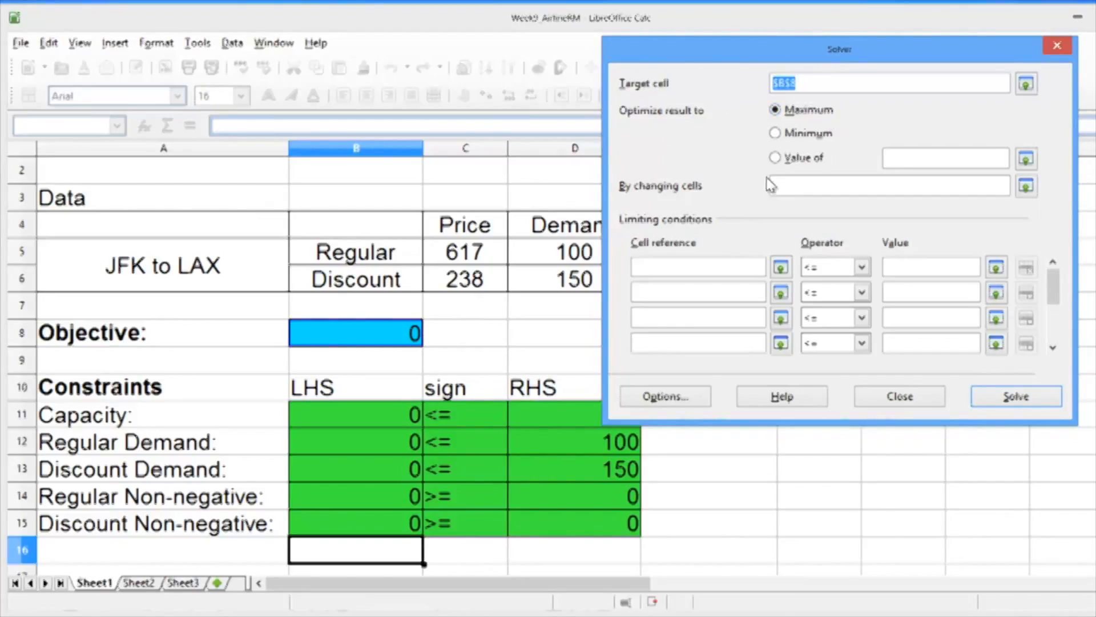
click(888, 184)
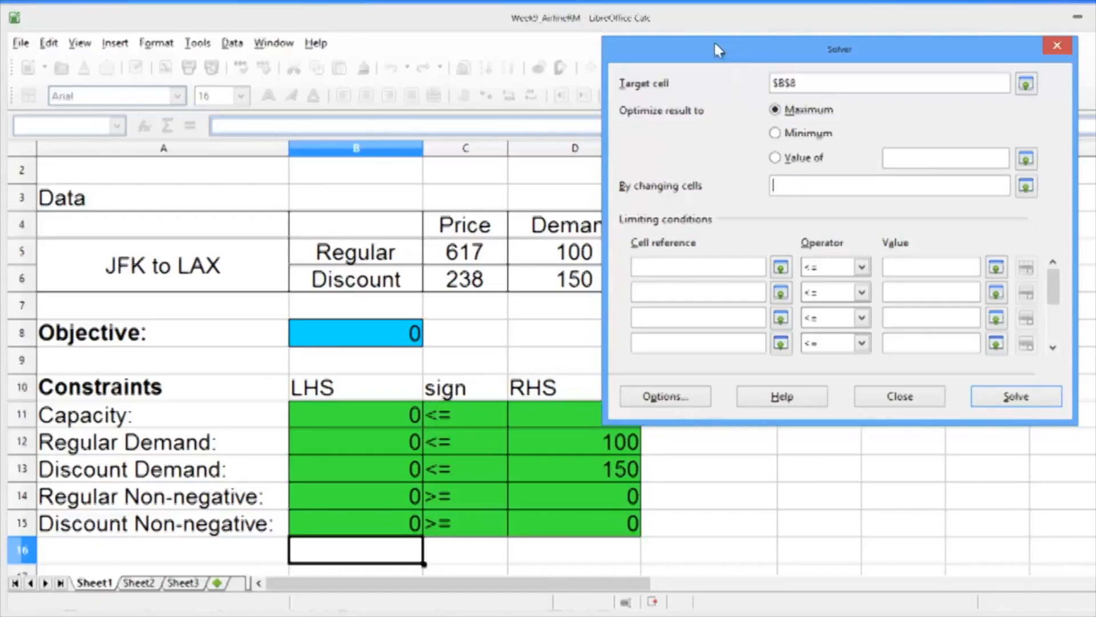
drag(838, 50, 308, 37)
text($E$5:$E$6)
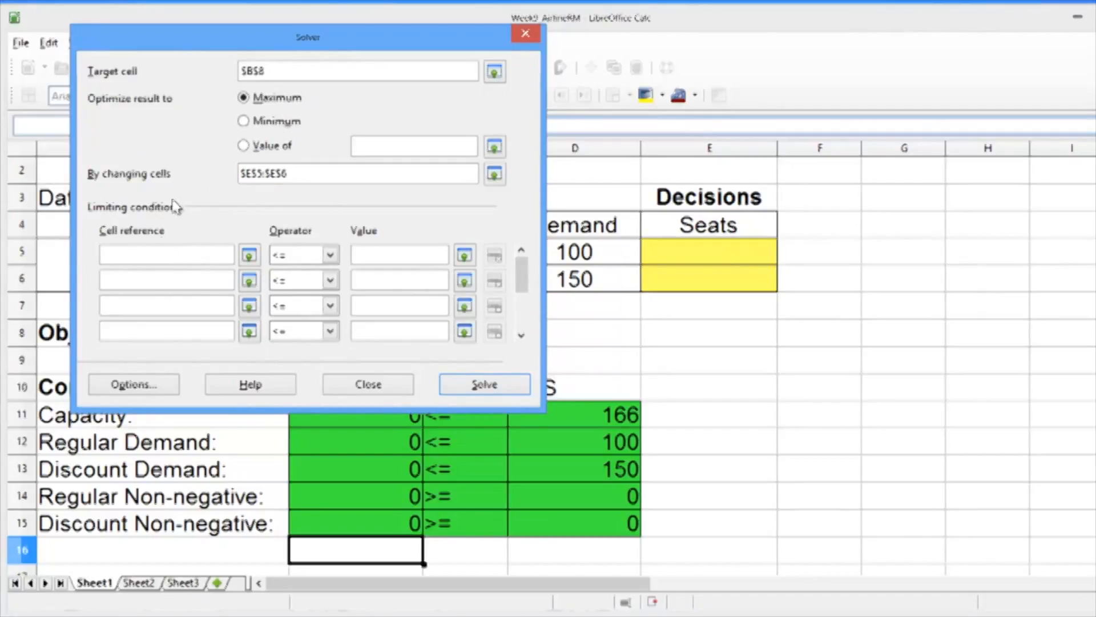
Step: Add limiting conditions $B$11:$B$13 <= $D$11:$D$13 and $B$14:$B$15 >= $D$14:$D$15
drag(308, 37, 815, 59)
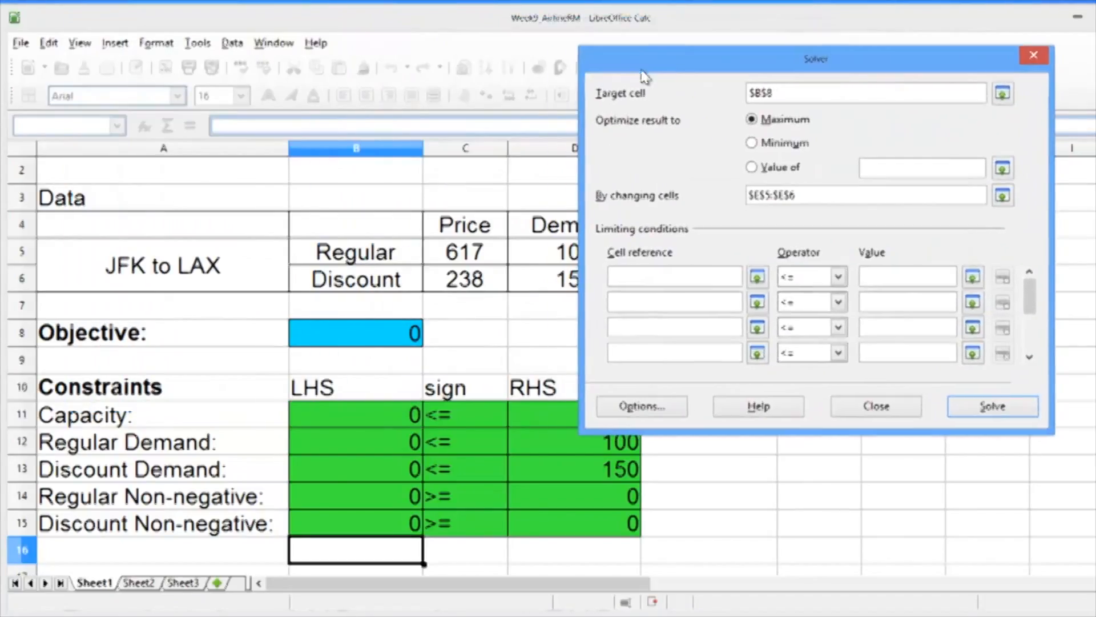
drag(815, 58, 860, 48)
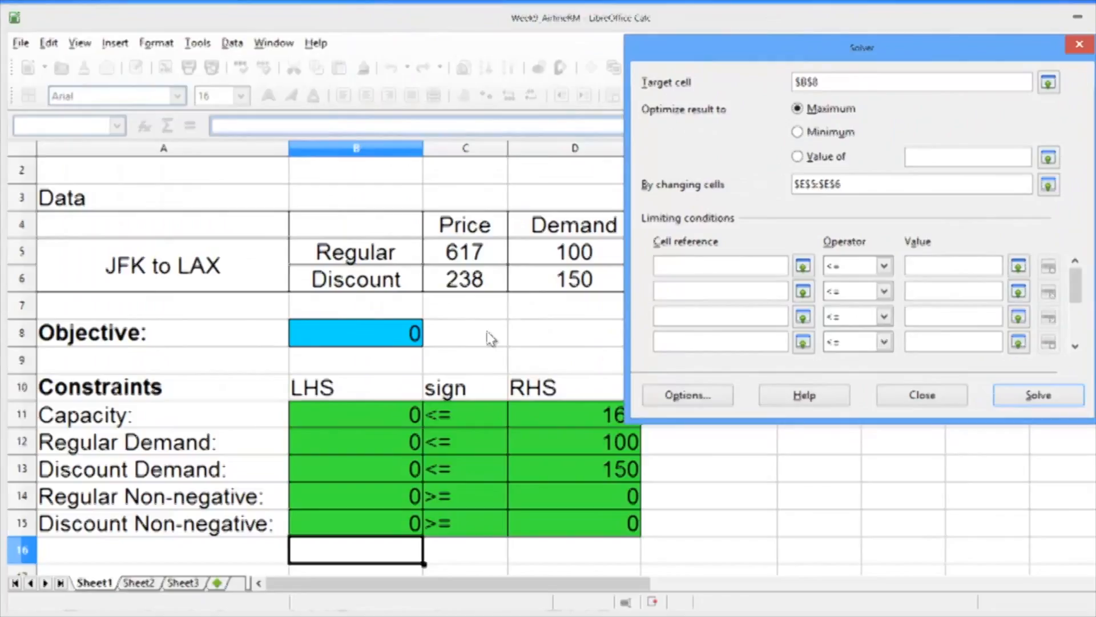
click(720, 265)
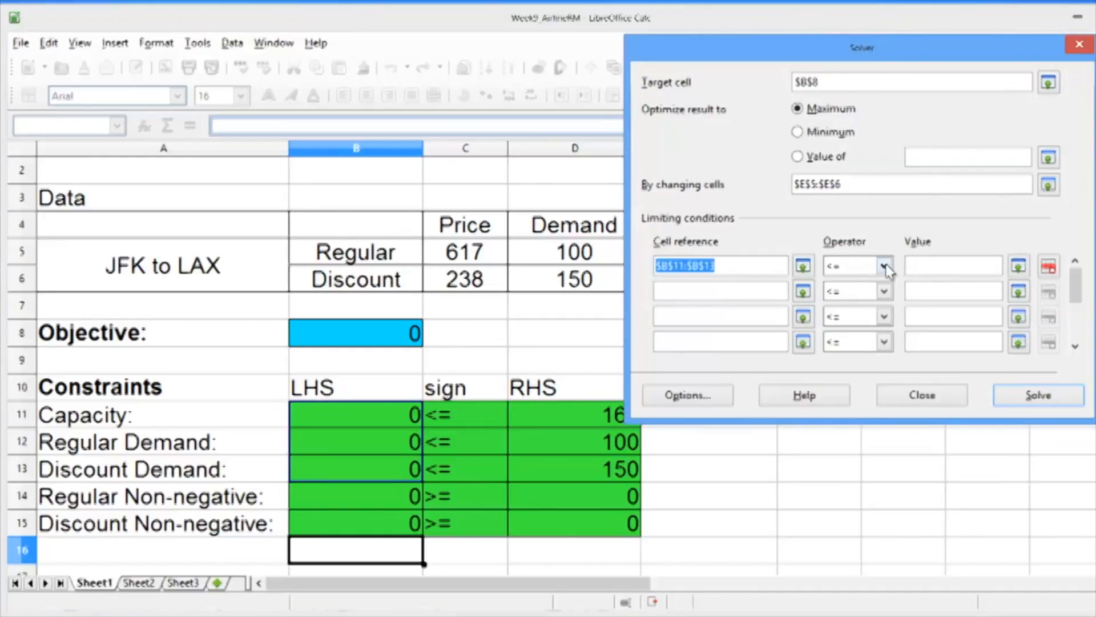
click(884, 265)
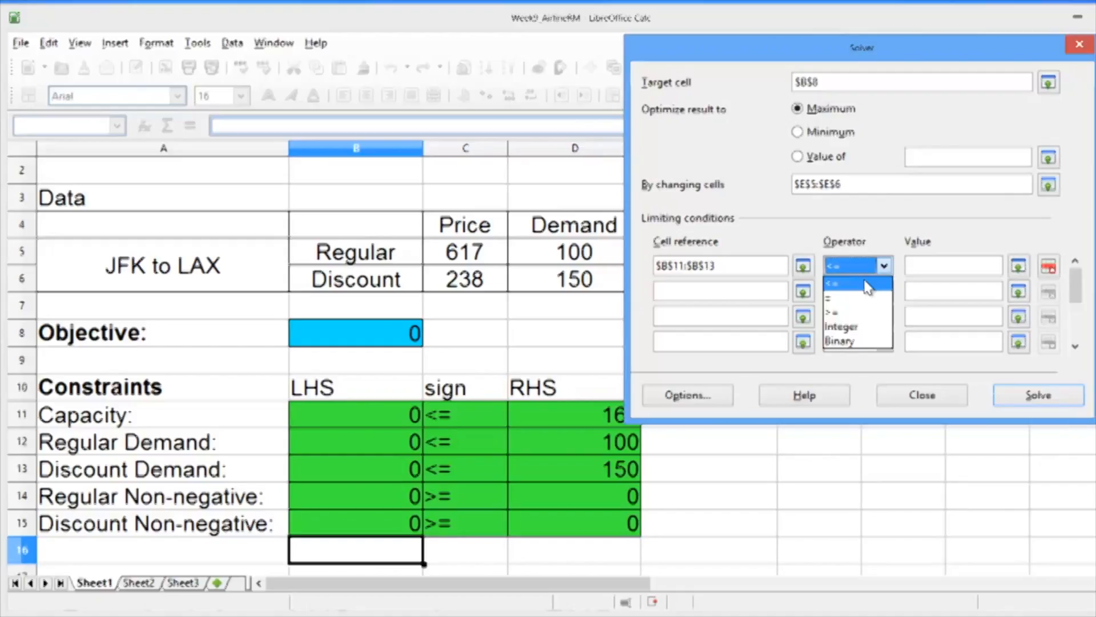
click(854, 264)
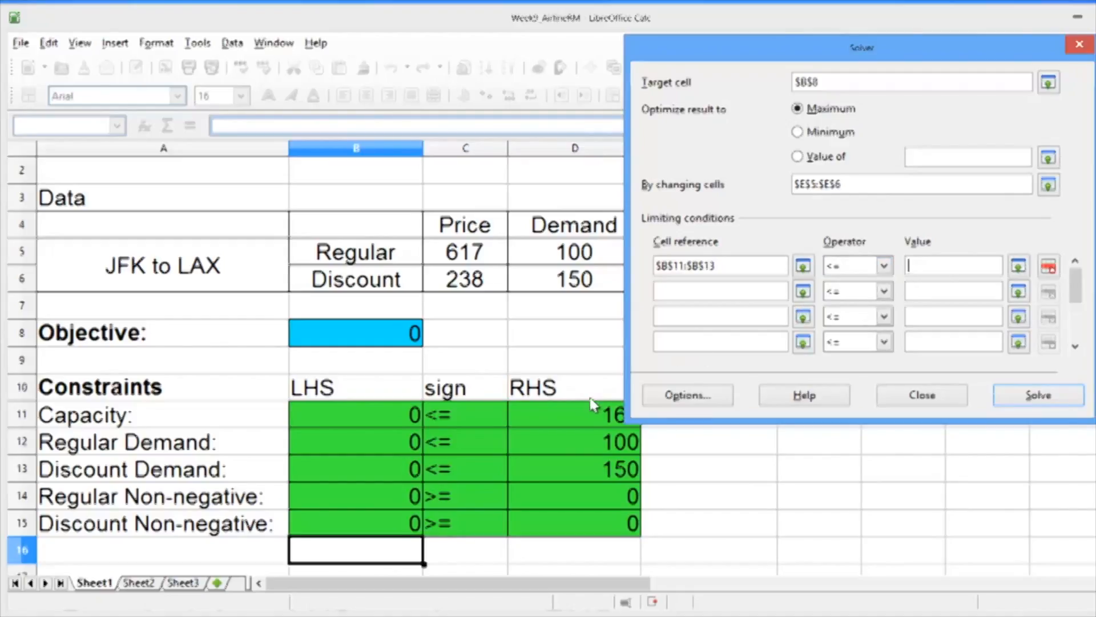
drag(573, 414, 573, 469)
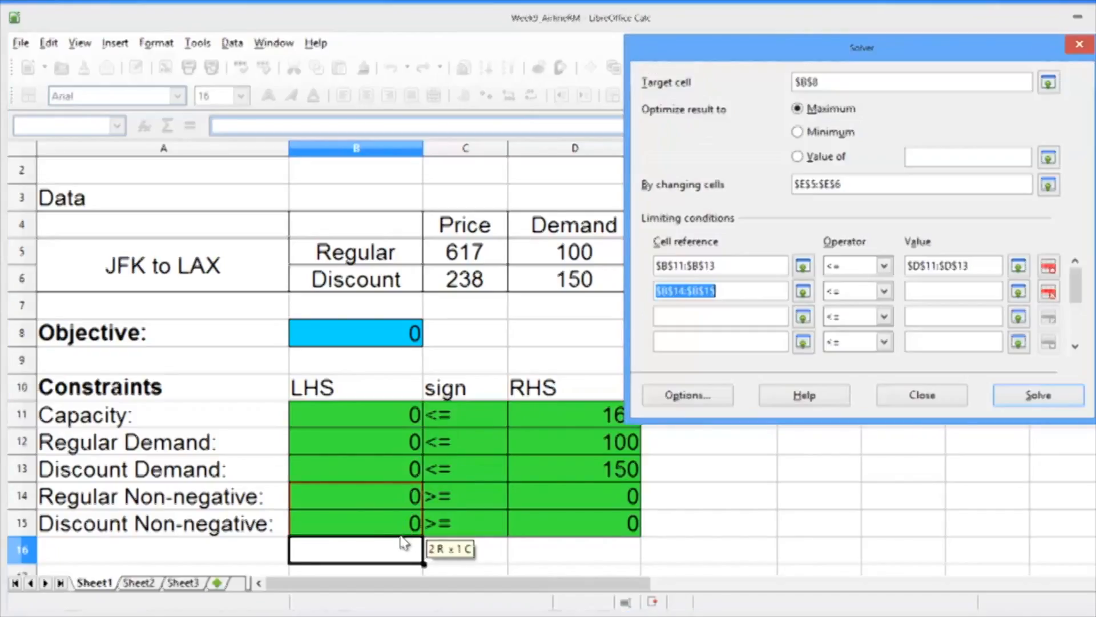
click(883, 291)
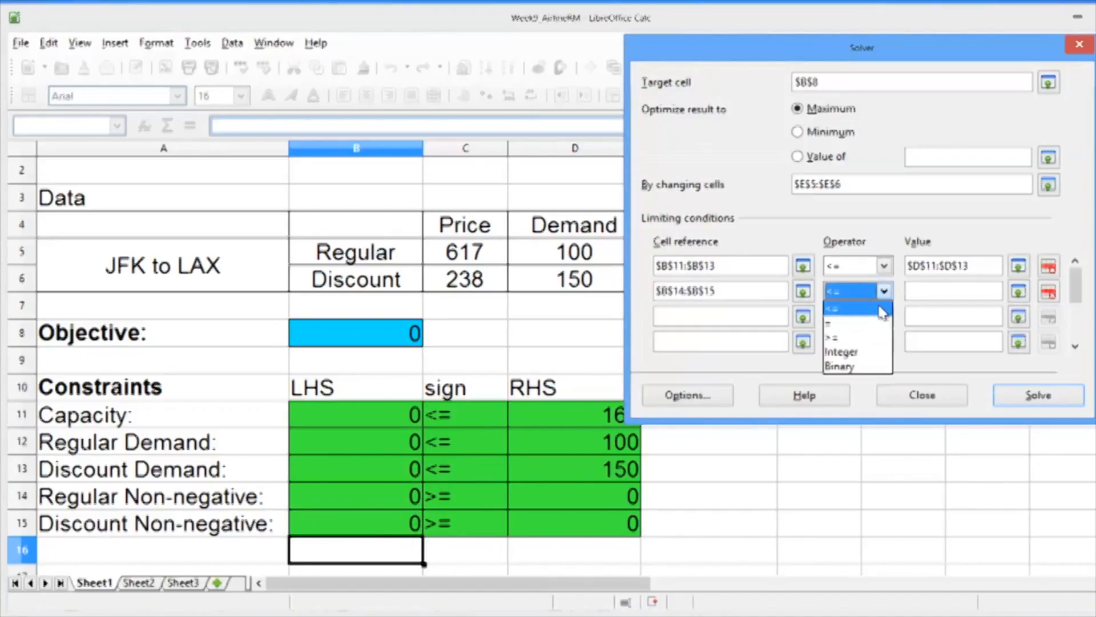
click(832, 308)
text($D$14:$D$15)
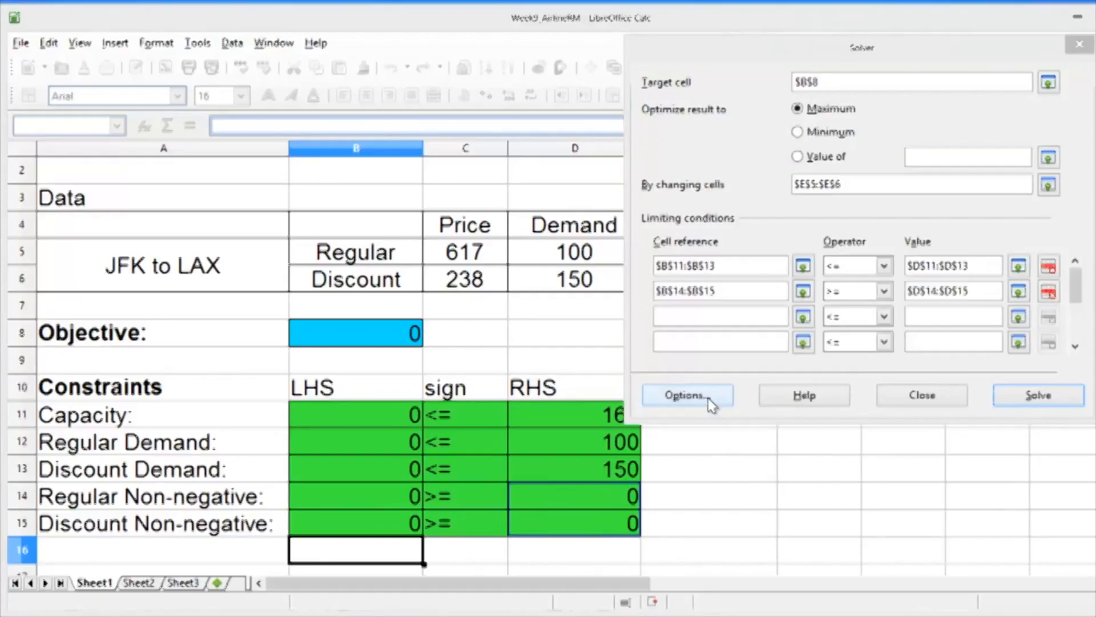
Step: Check the Linear Solver engine in Options, then solve for revenue 77408
click(686, 395)
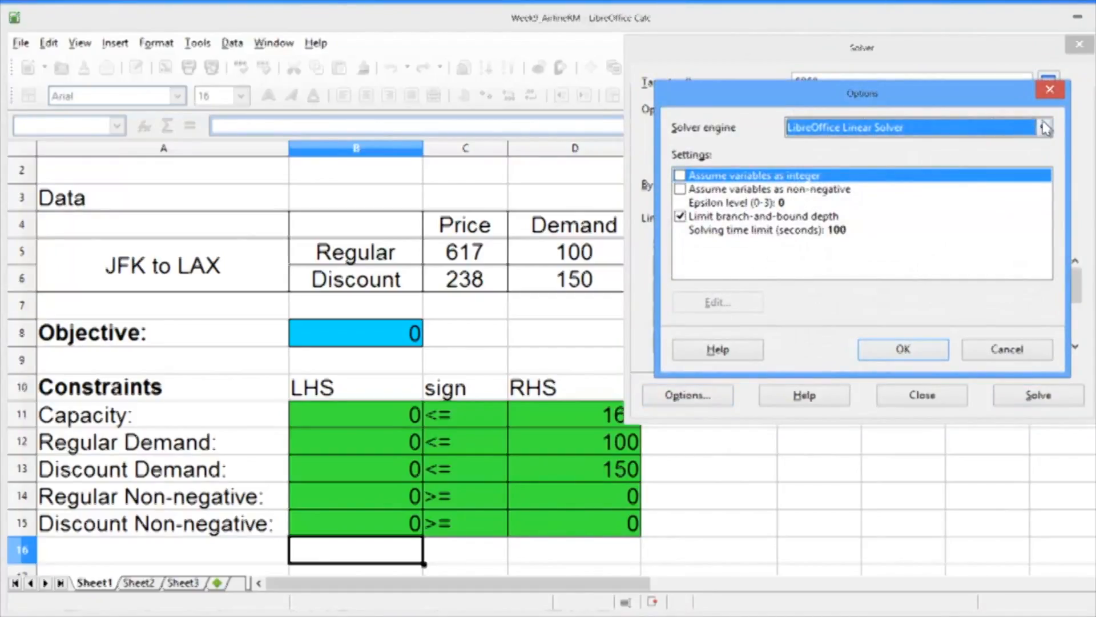
click(1041, 127)
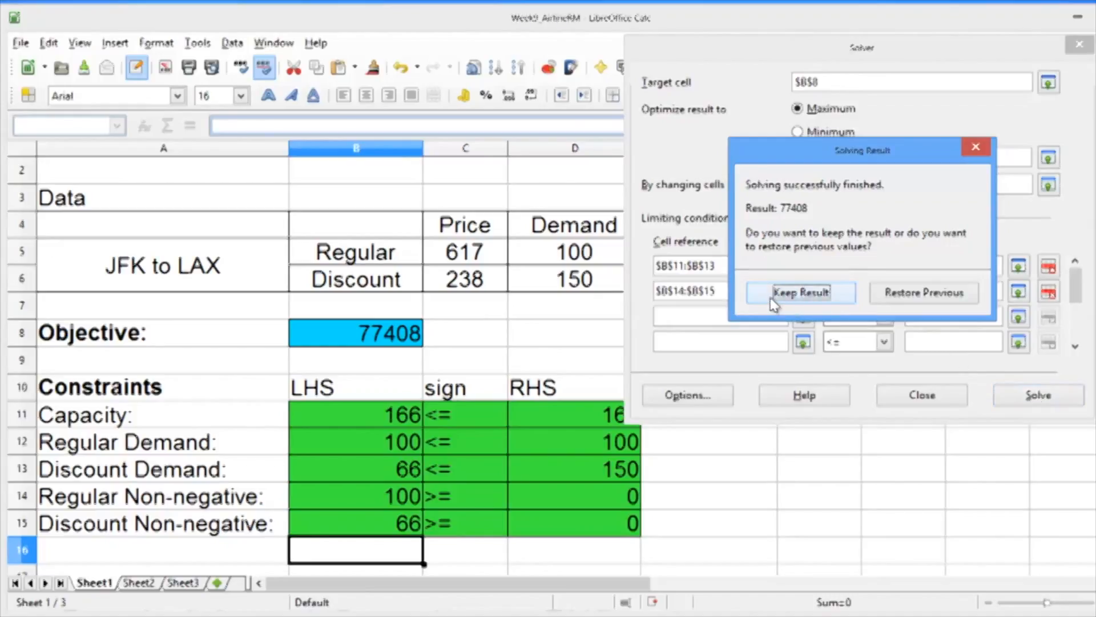
Step: Keep the result and check E5 and E6 show 100 and 66 seats
click(800, 292)
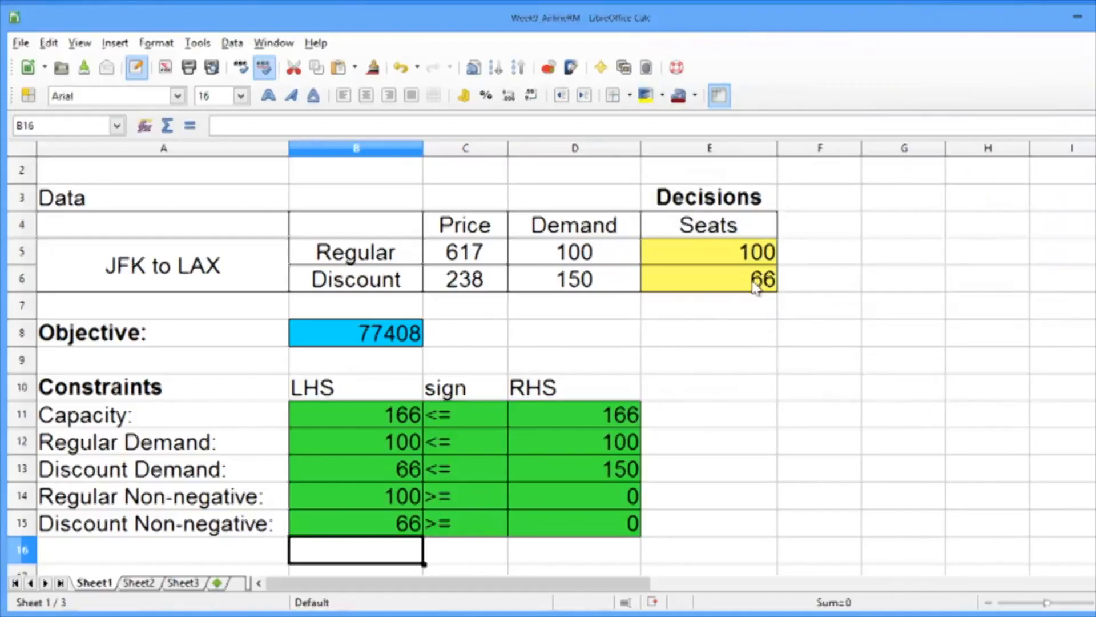
click(707, 252)
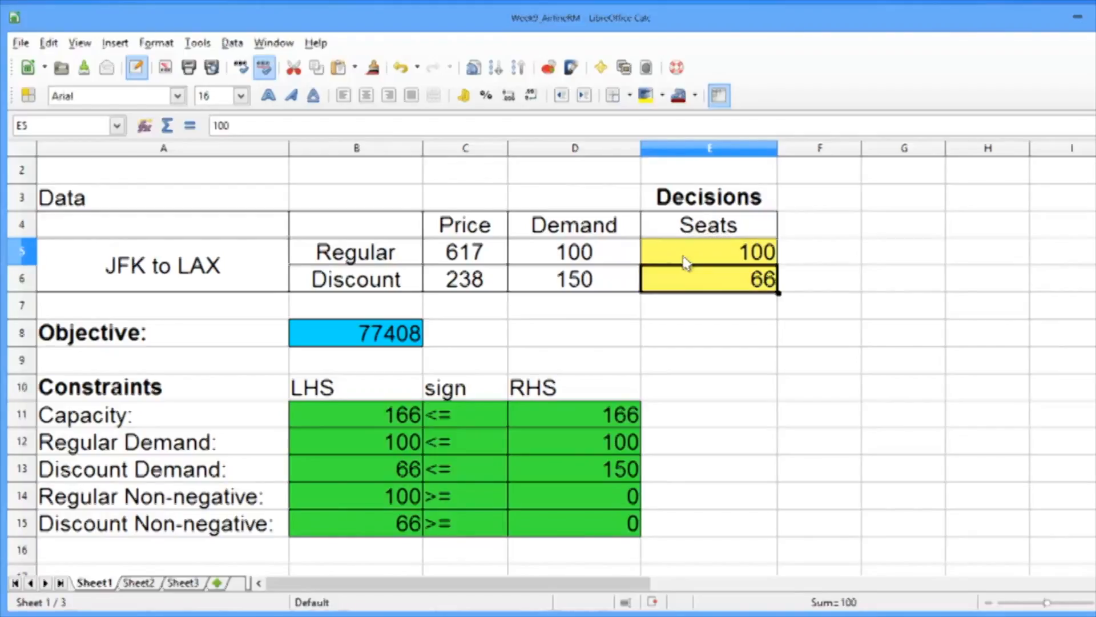
click(708, 278)
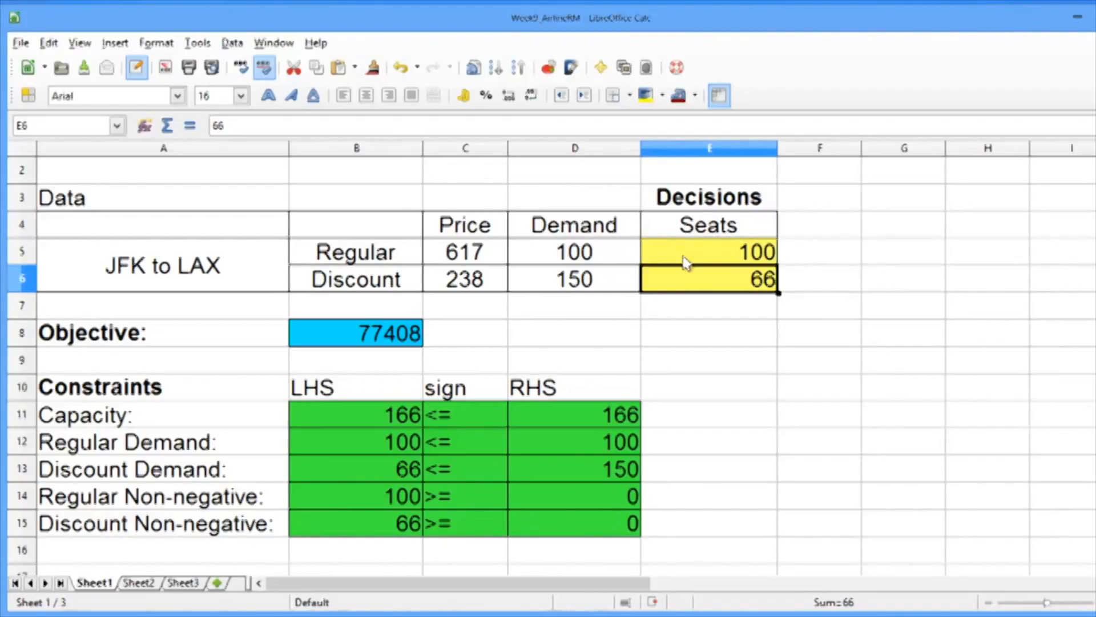